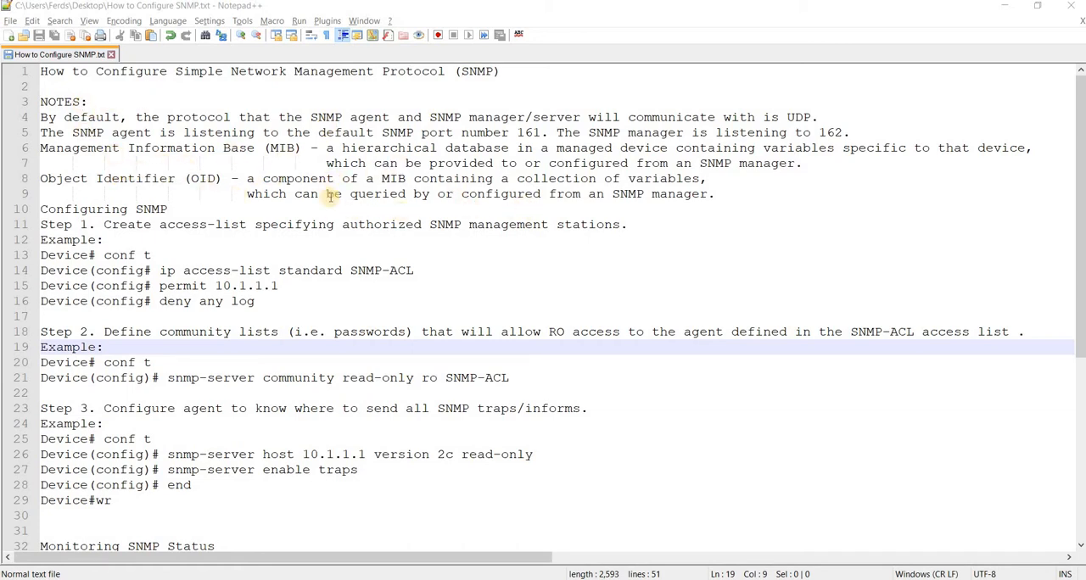
- Scroll down through the SNMP configuration notes to the Step 1 access-list section
scroll("down", 3)
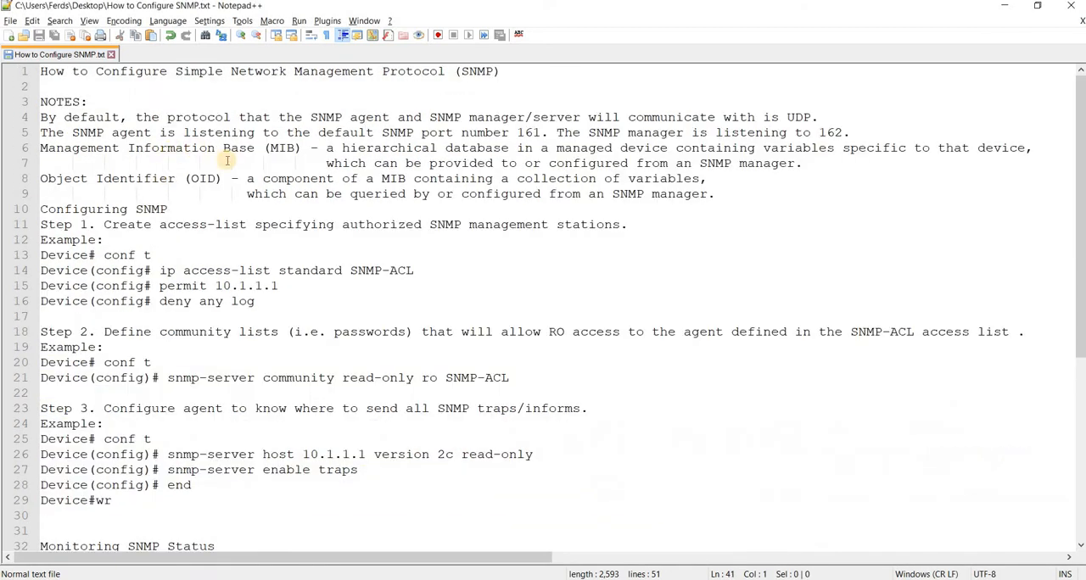
mouse_move(353, 193)
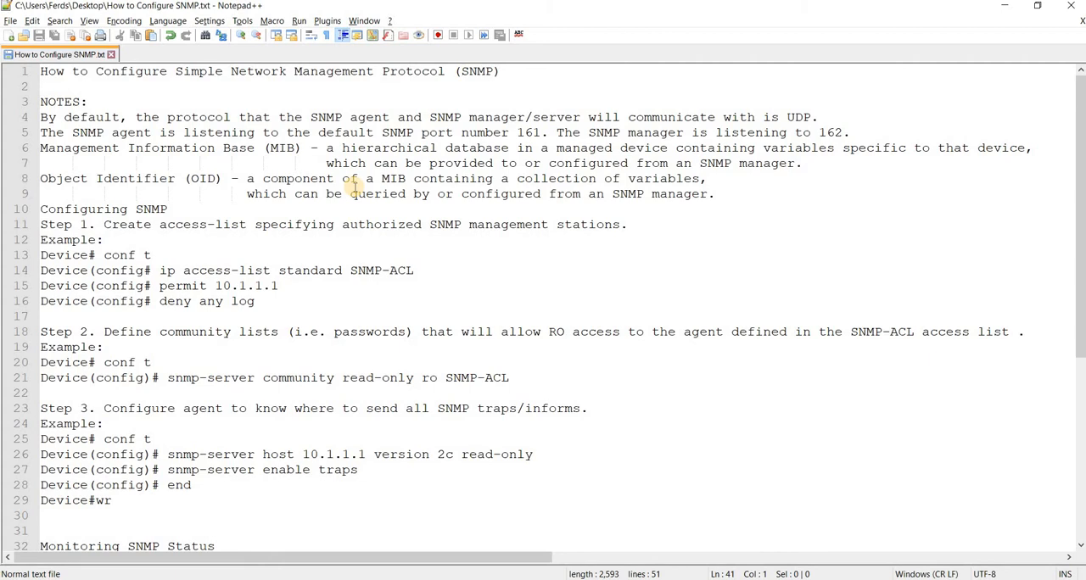
mouse_move(388, 178)
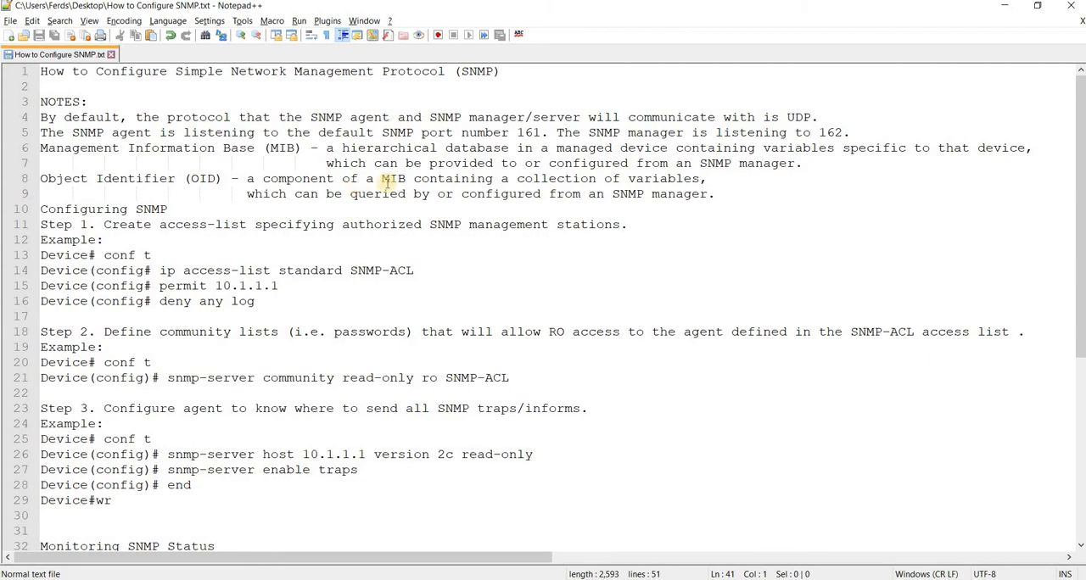
mouse_move(716, 147)
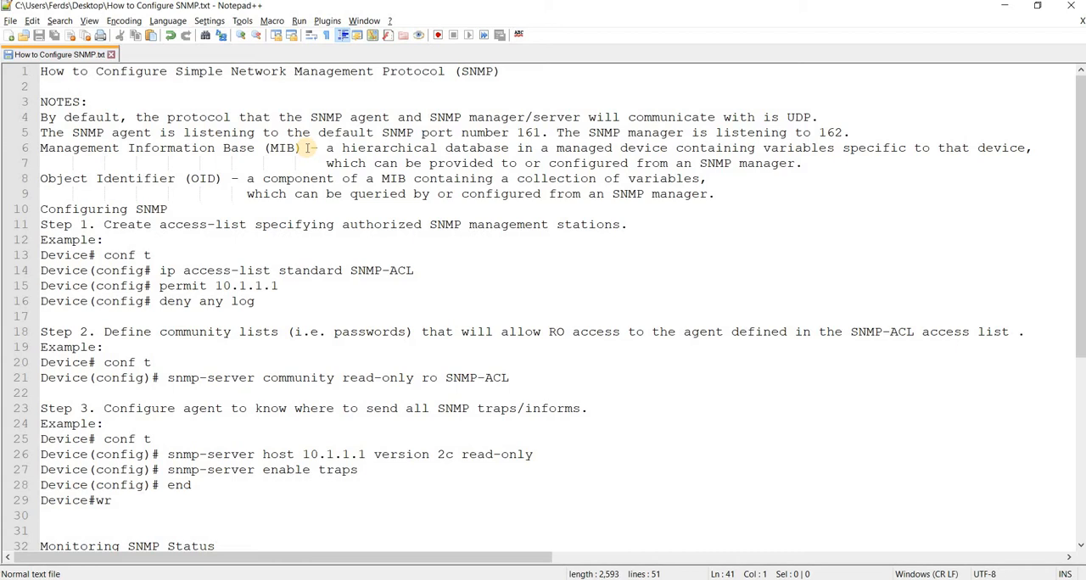
mouse_move(204, 178)
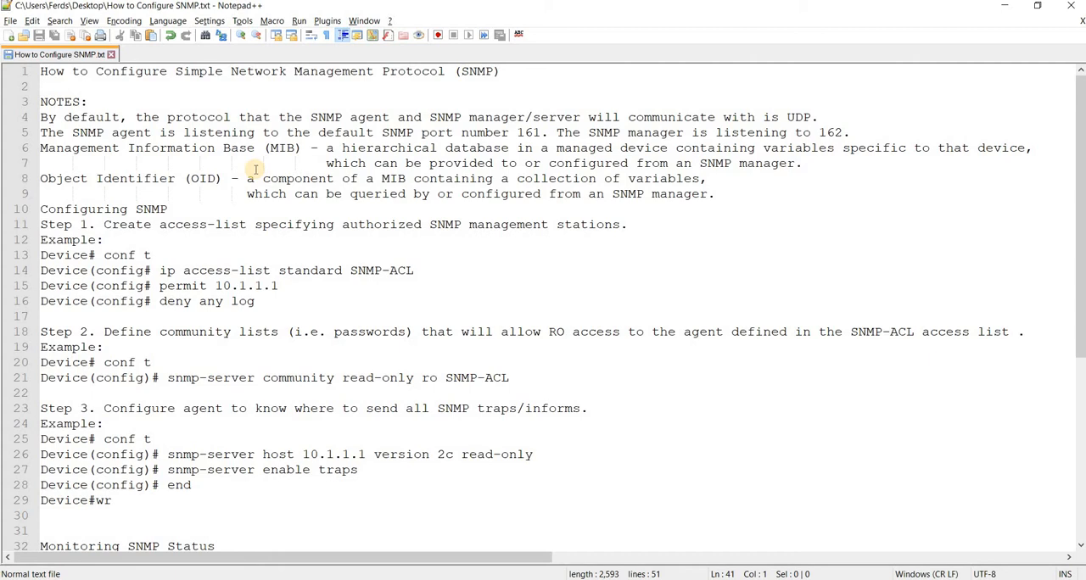
mouse_move(285, 179)
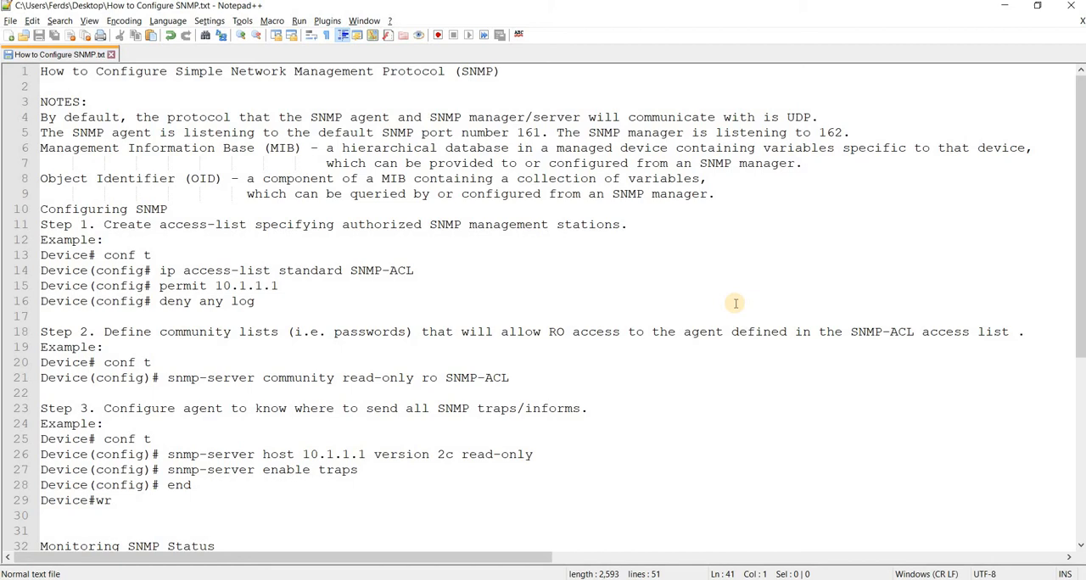
mouse_move(889, 245)
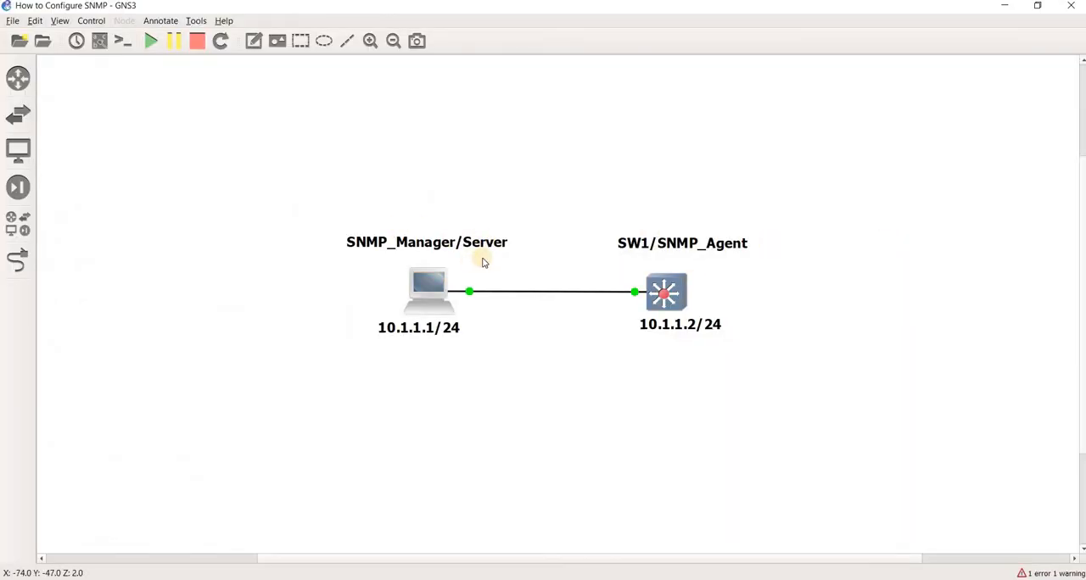
mouse_move(285, 195)
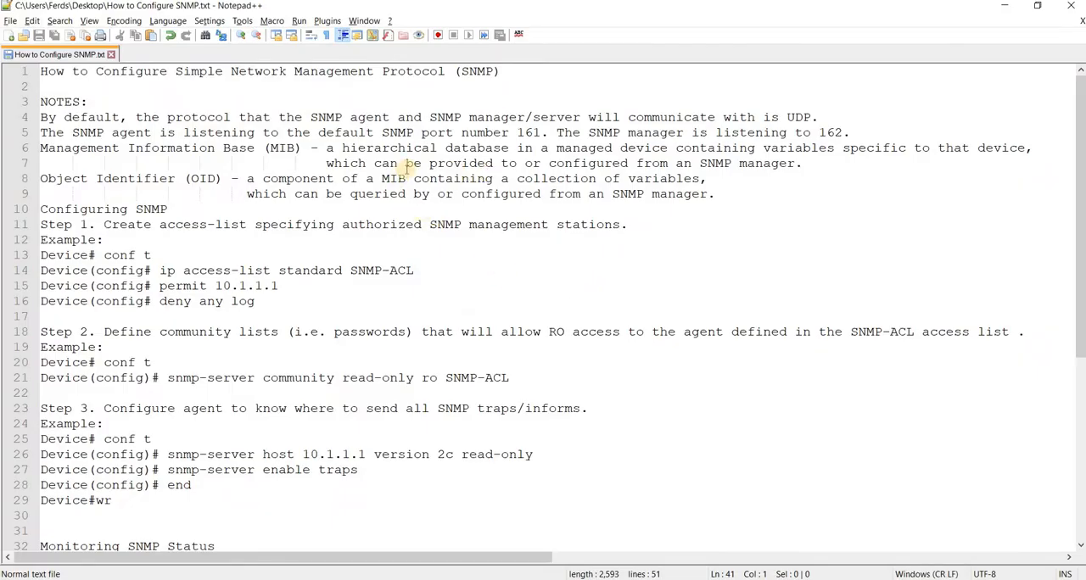
mouse_move(427, 163)
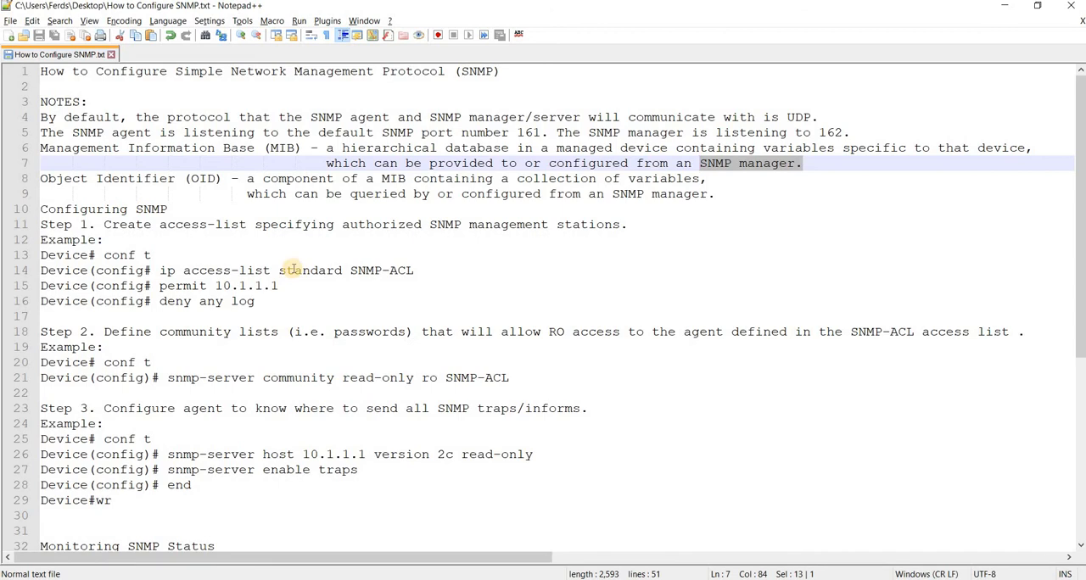
mouse_move(326, 261)
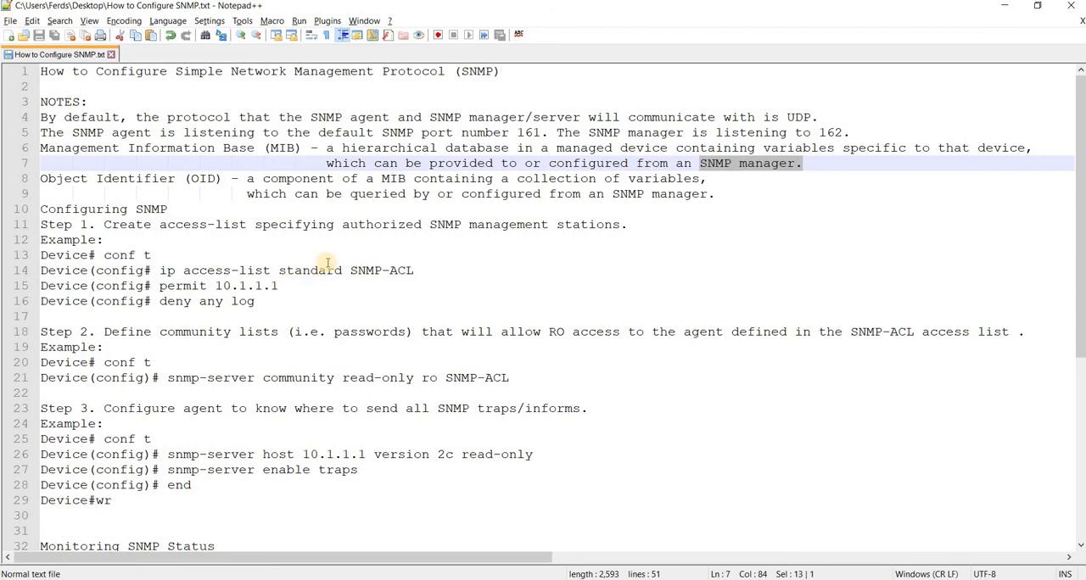
mouse_move(516, 202)
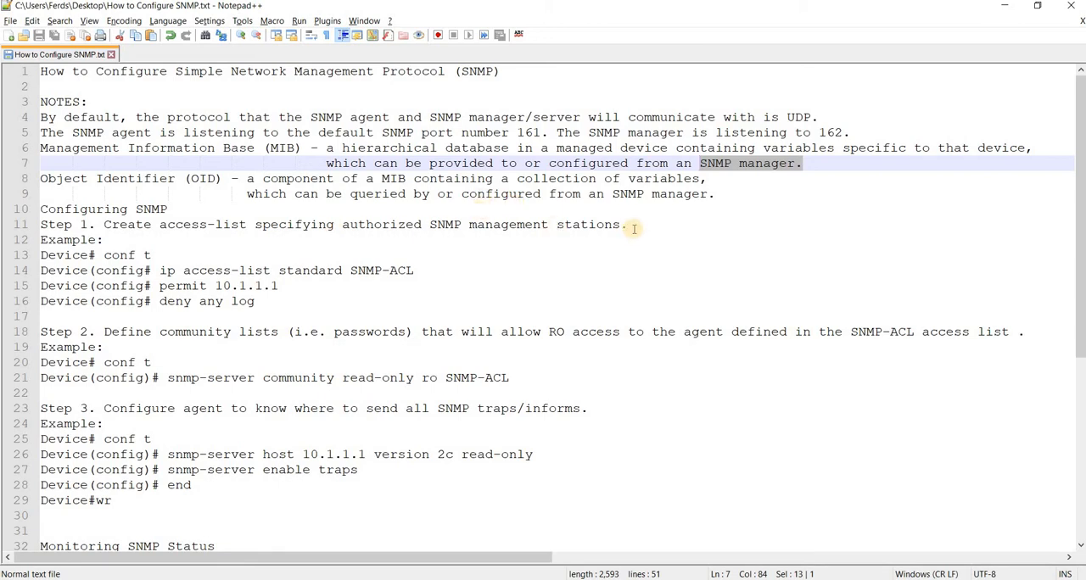
mouse_move(127, 269)
type("server")
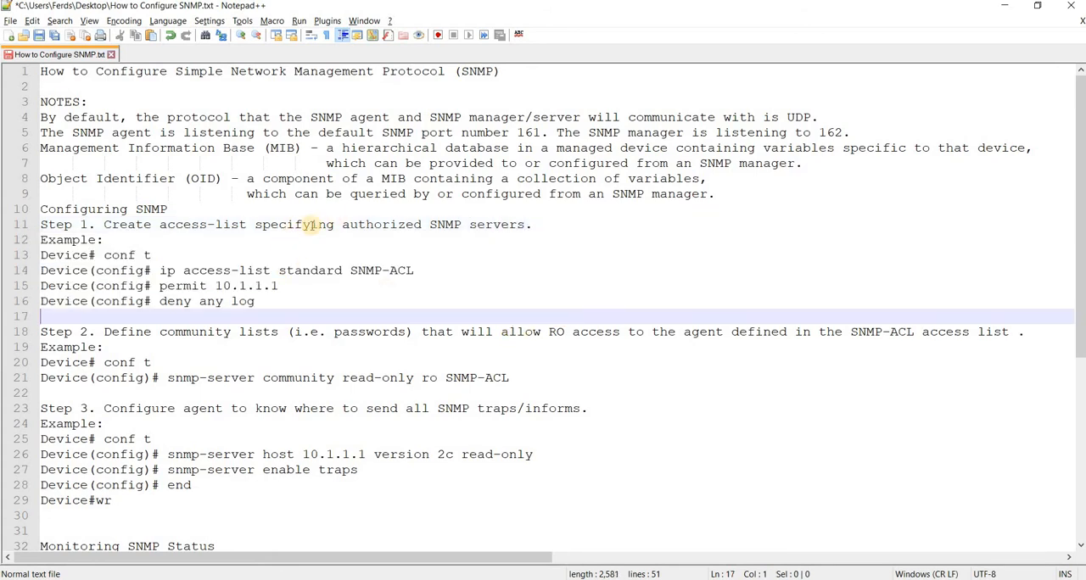
mouse_move(333, 347)
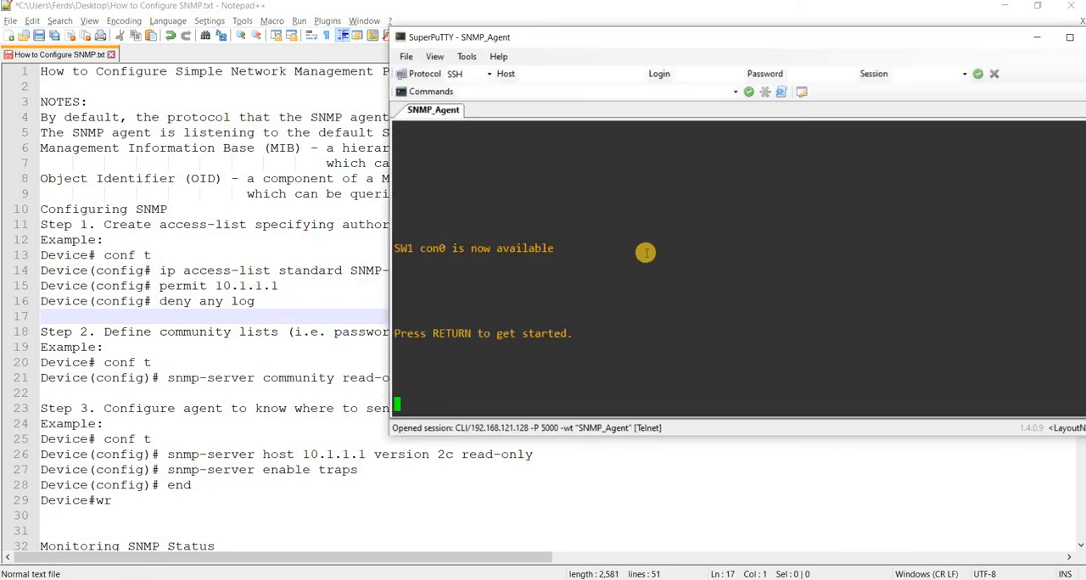
- On SW1 enter configuration mode, define standard access list SNMP-ACL permitting 10.1.1.1, and end
key("Return")
type("en")
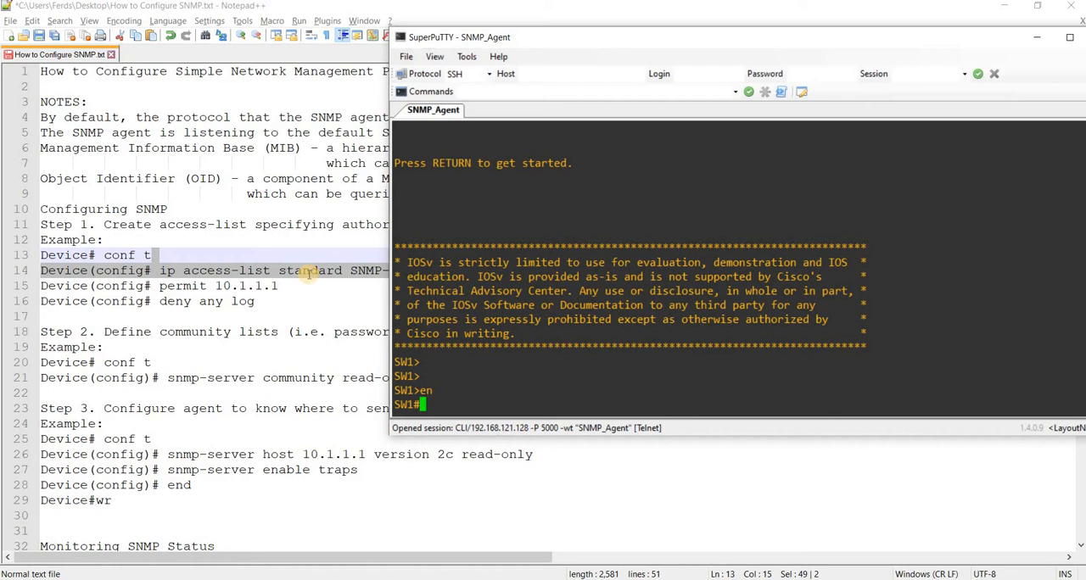
type("conf t")
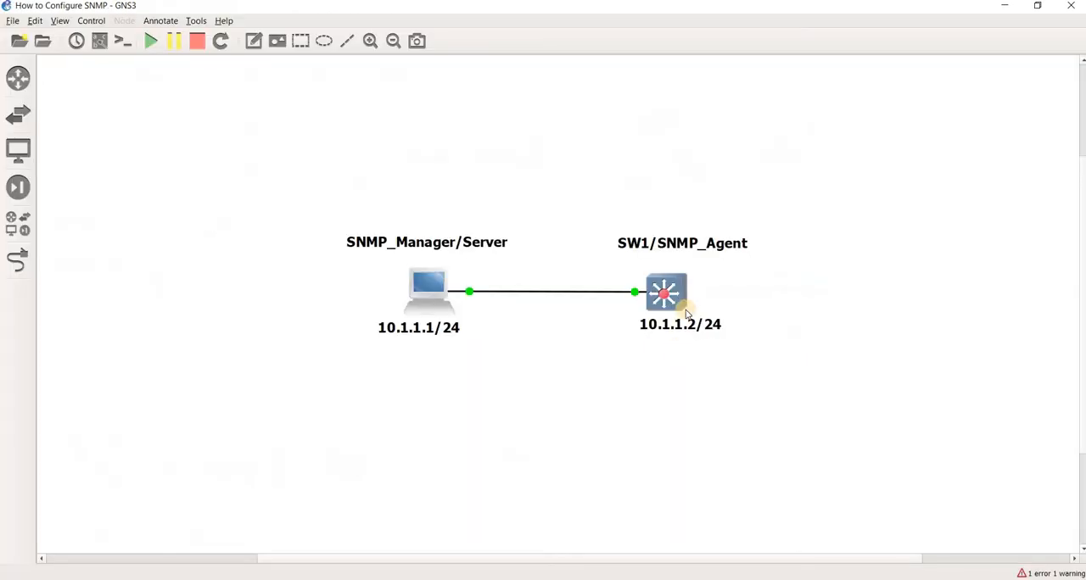
mouse_move(648, 563)
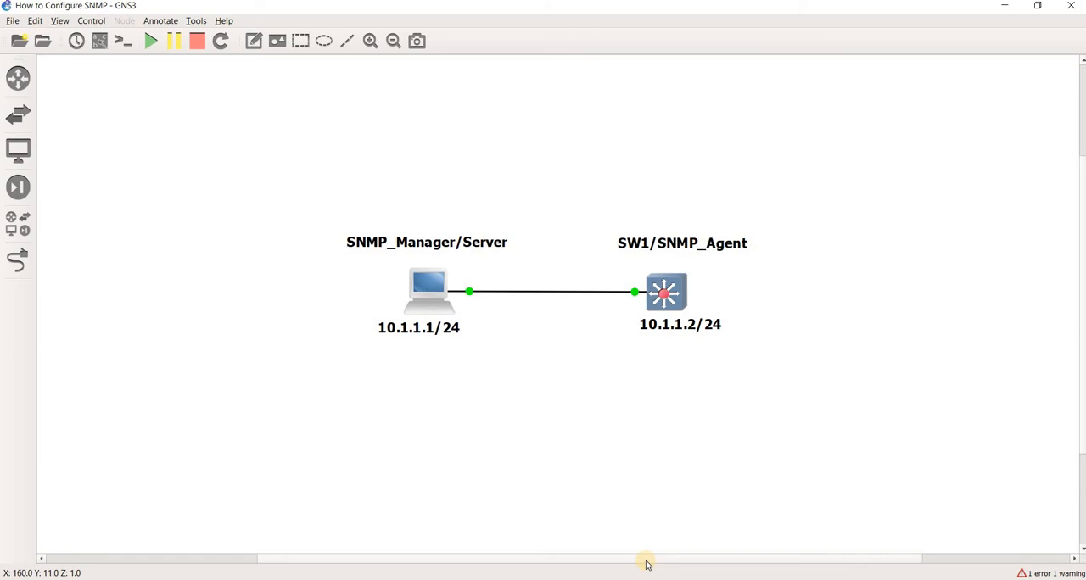
mouse_move(628, 501)
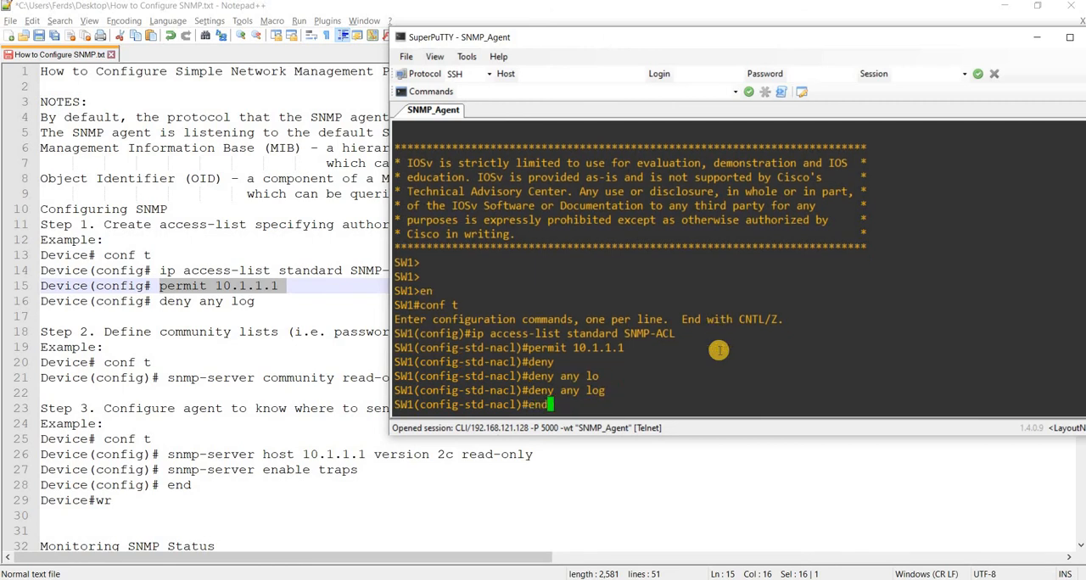
key("Return")
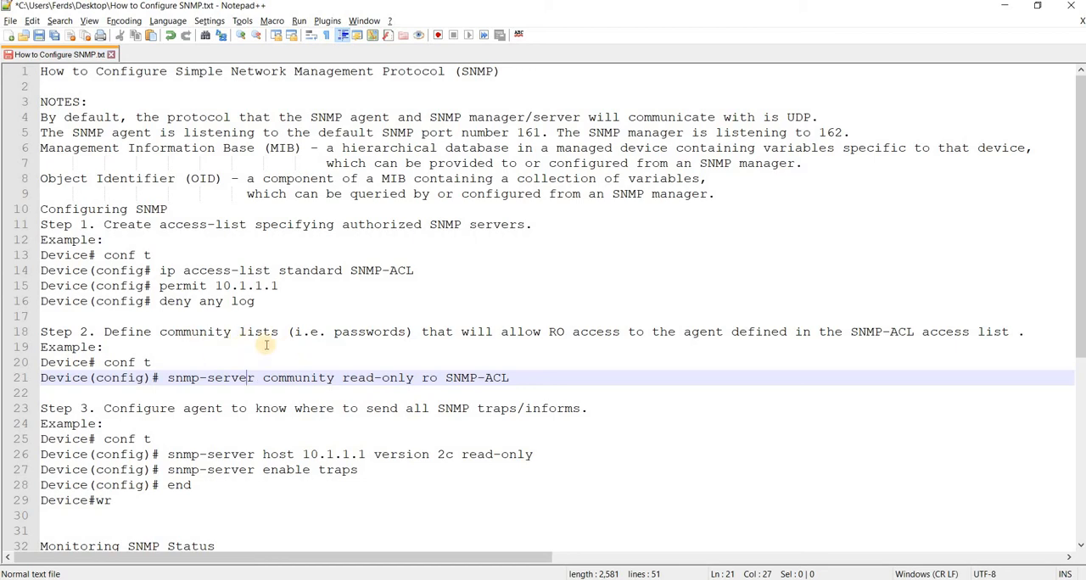
mouse_move(296, 346)
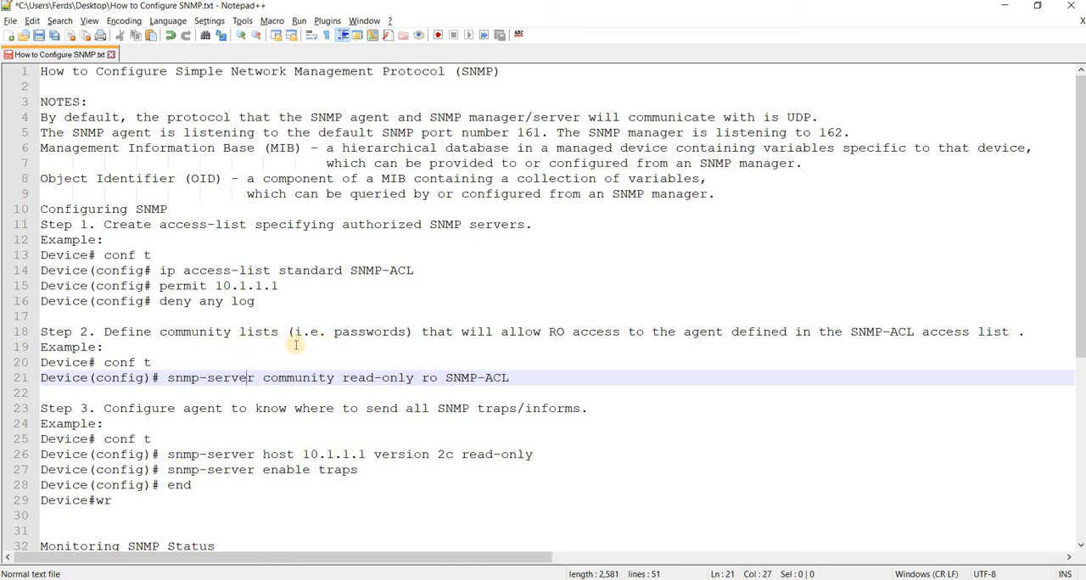
- Change Step 2 wording to community strings allowing RO/RW access
double_click(257, 333)
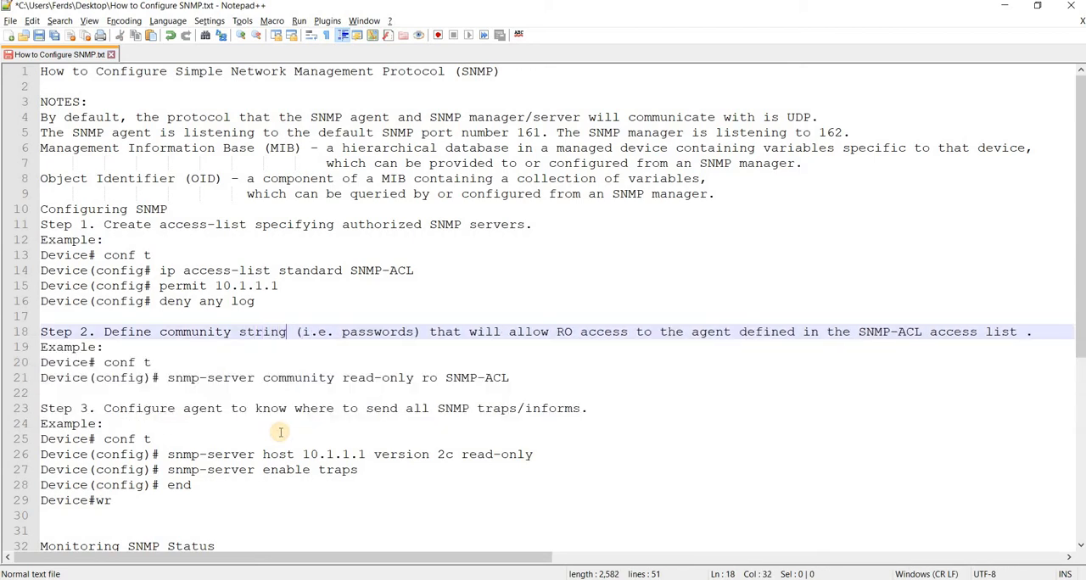
type("s")
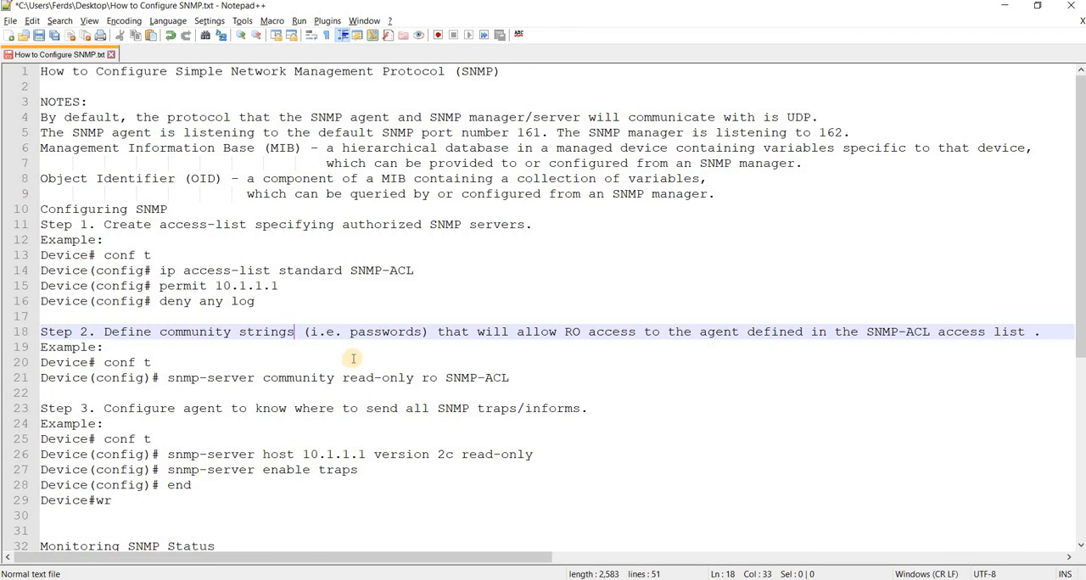
mouse_move(429, 341)
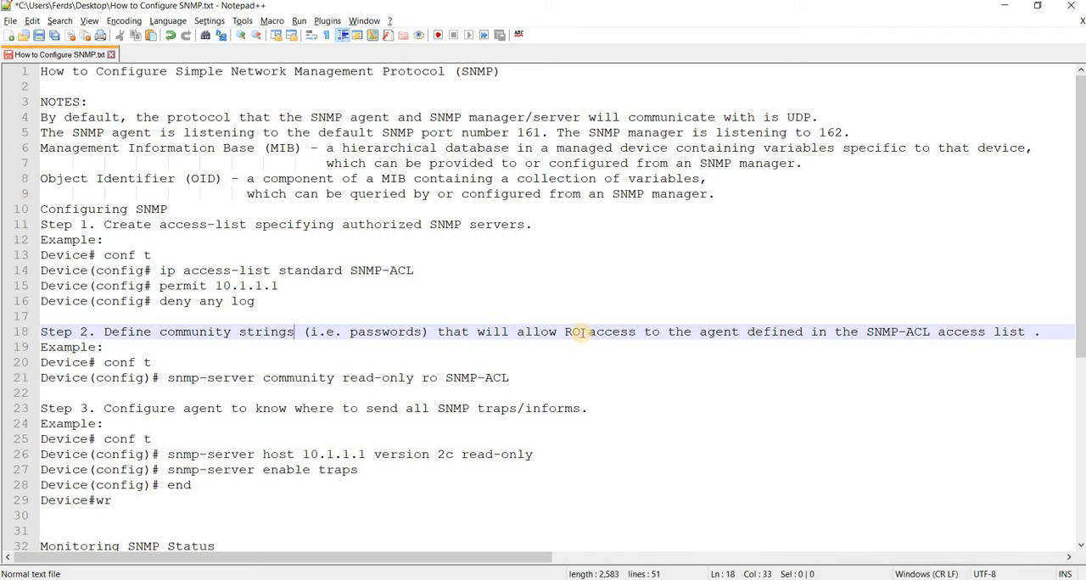
type("/RW")
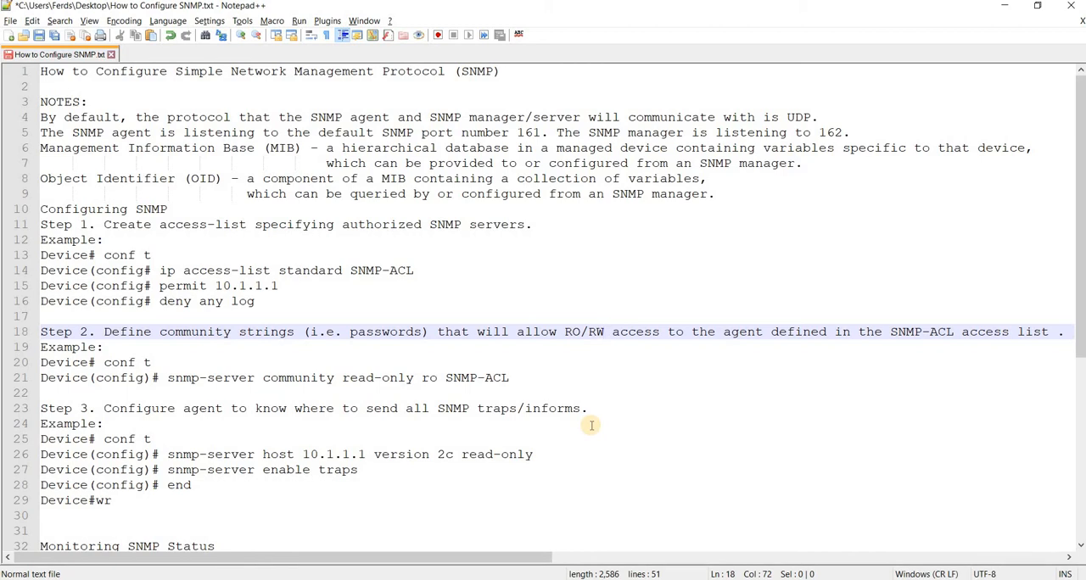
mouse_move(741, 333)
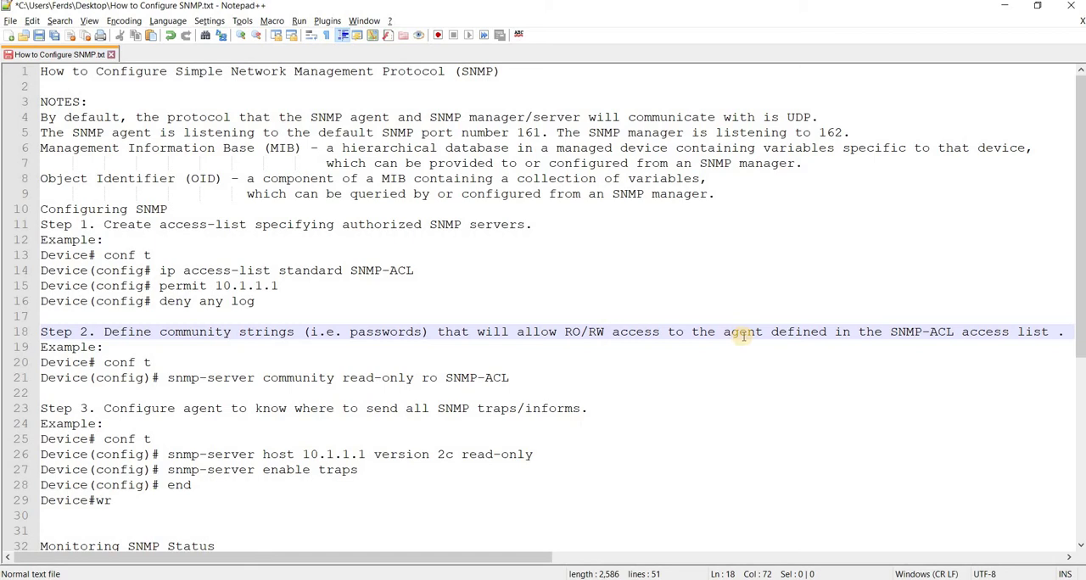
- Replace 'agent' with SNMP servers wording, then start retyping it as 'aga'
double_click(741, 333)
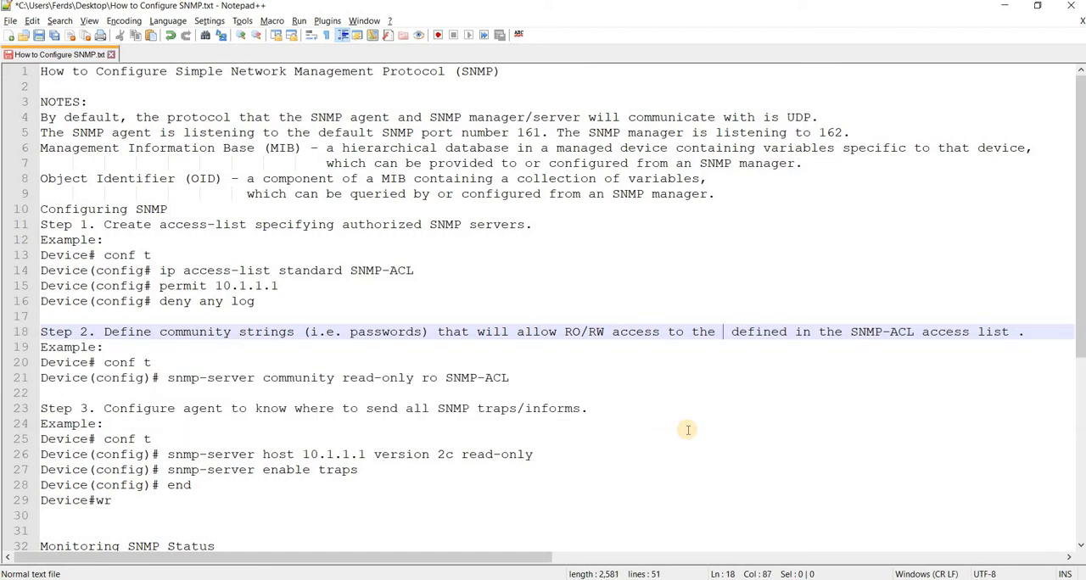
type("SNMP")
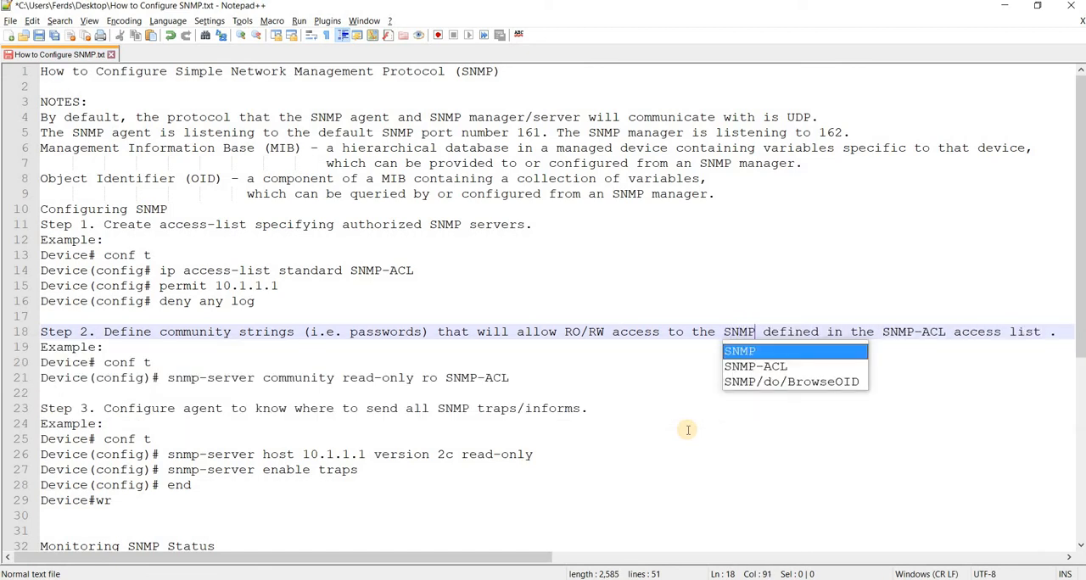
type("servers")
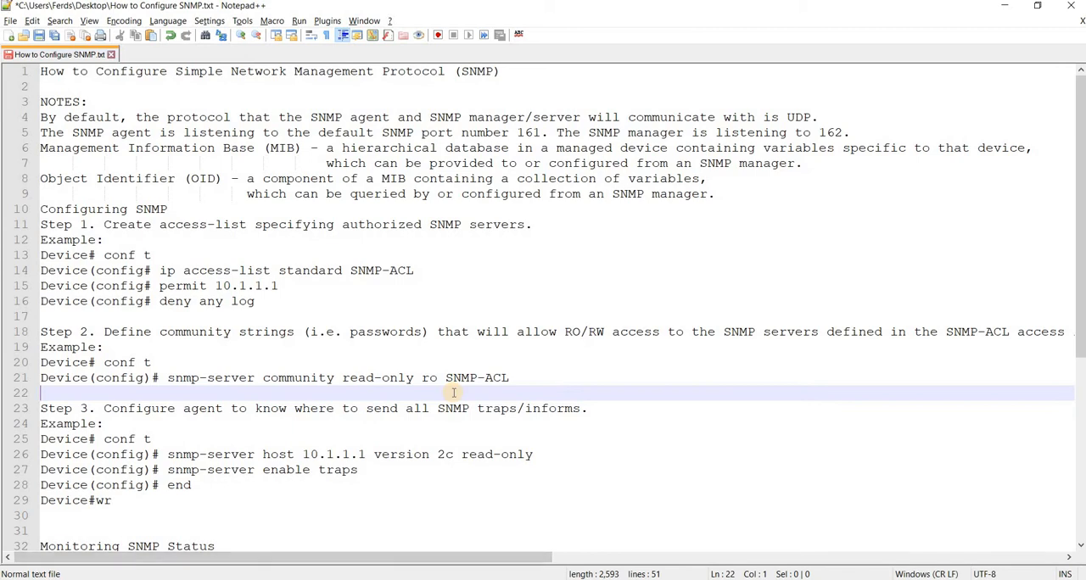
mouse_move(814, 332)
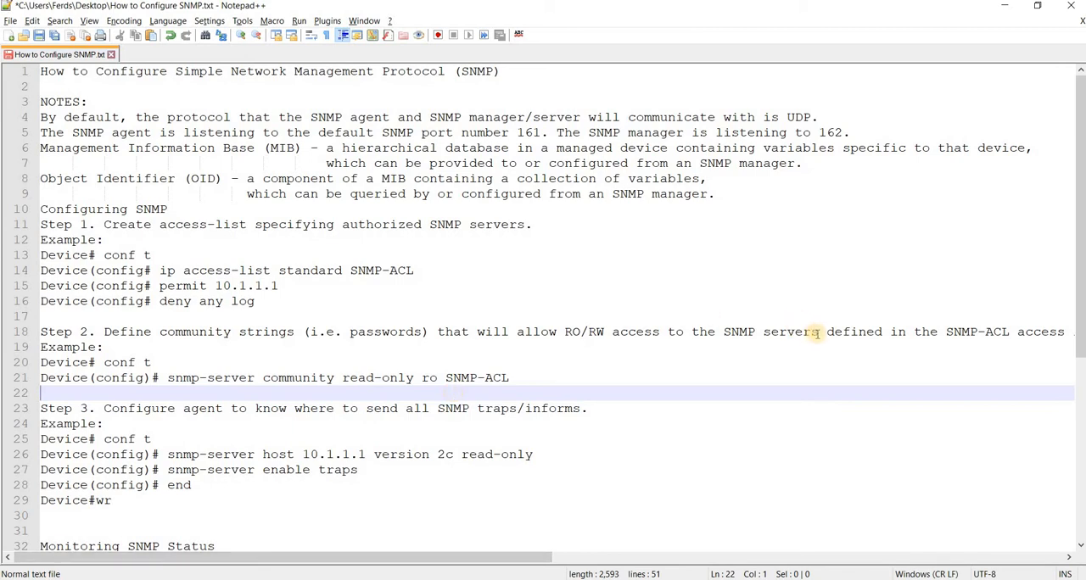
double_click(791, 333)
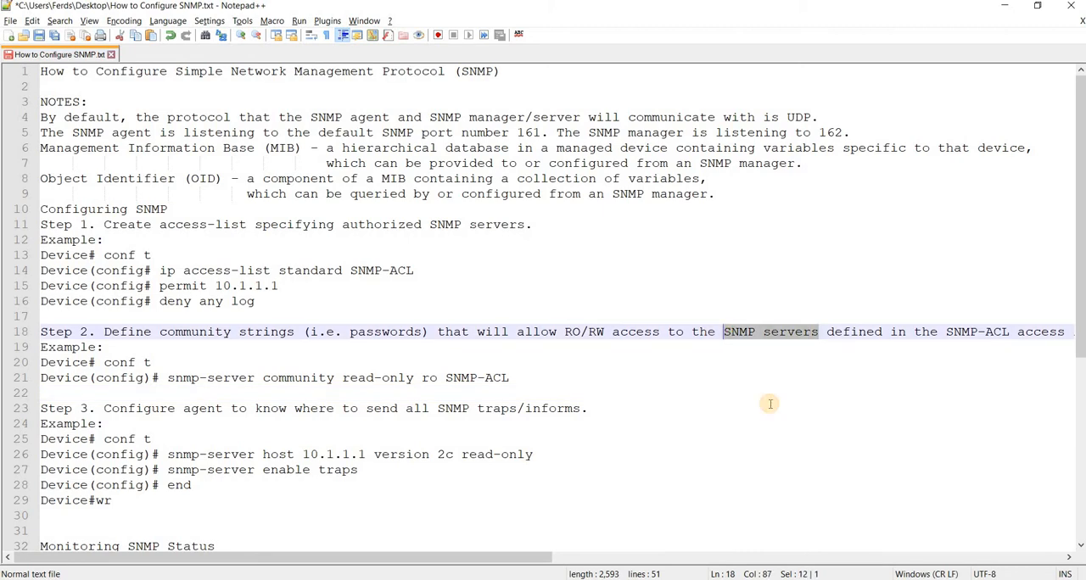
type("aga")
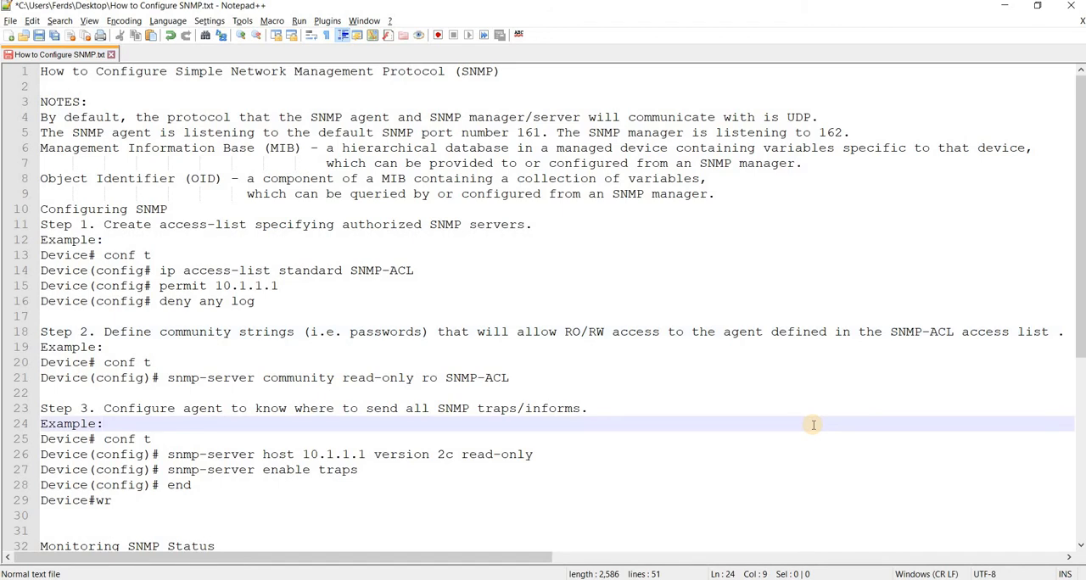
- Fix line 19 to read 'SNMP servers' using the SNMP auto-completion entry
left_click(743, 332)
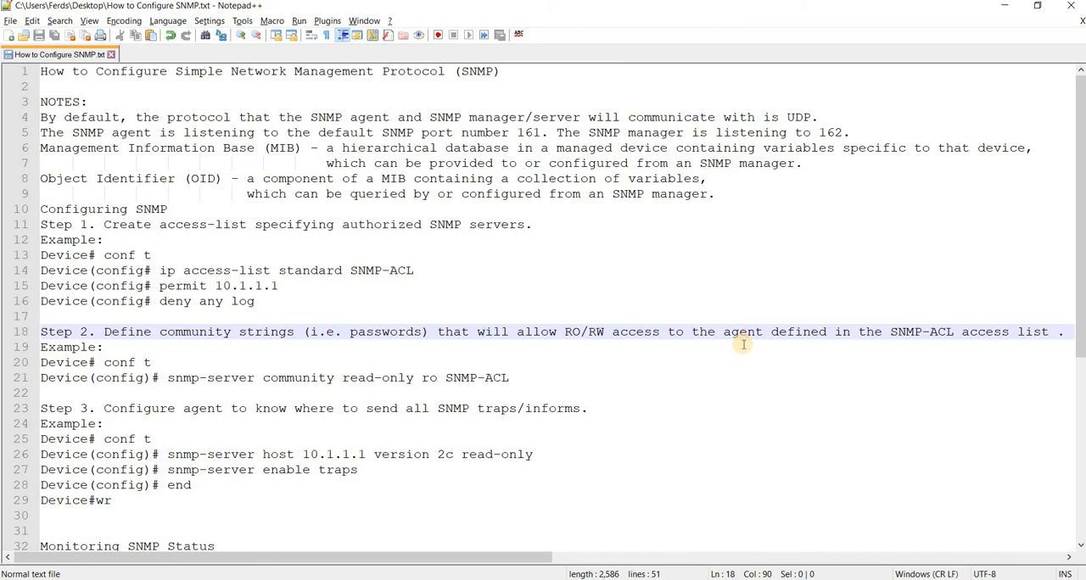
mouse_move(741, 335)
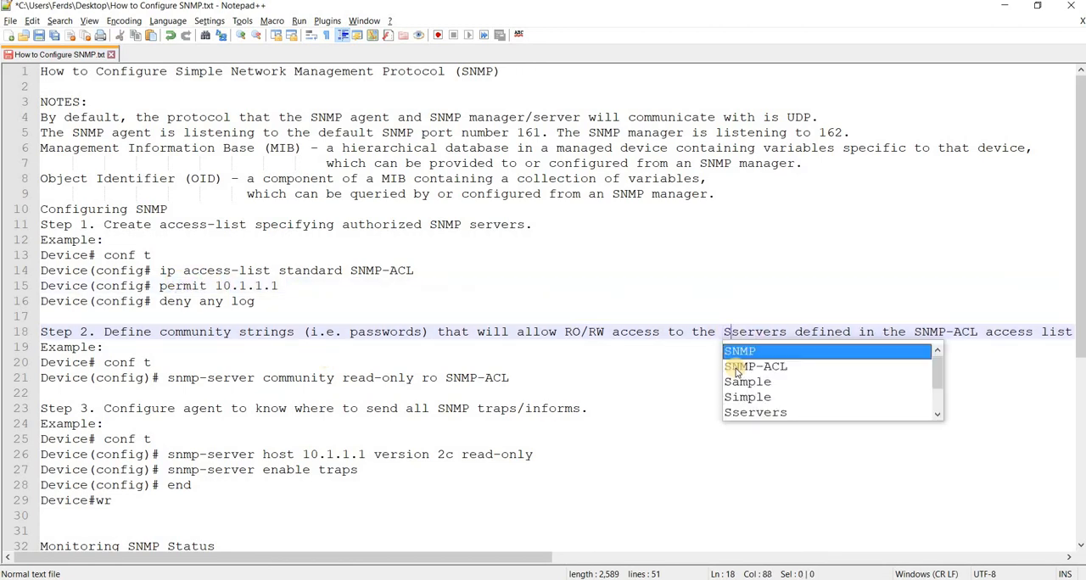
left_click(740, 350)
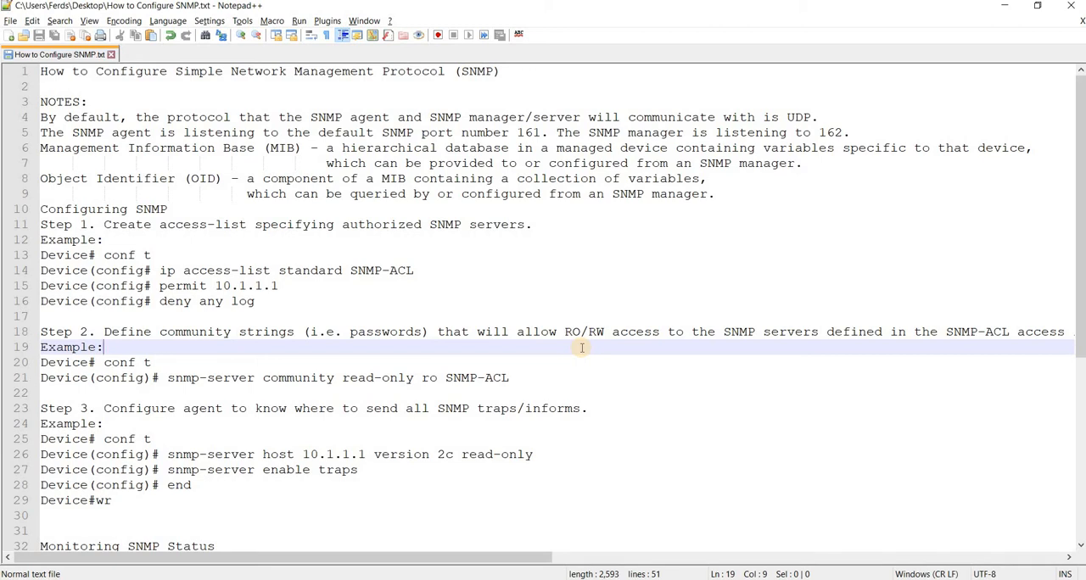
mouse_move(284, 346)
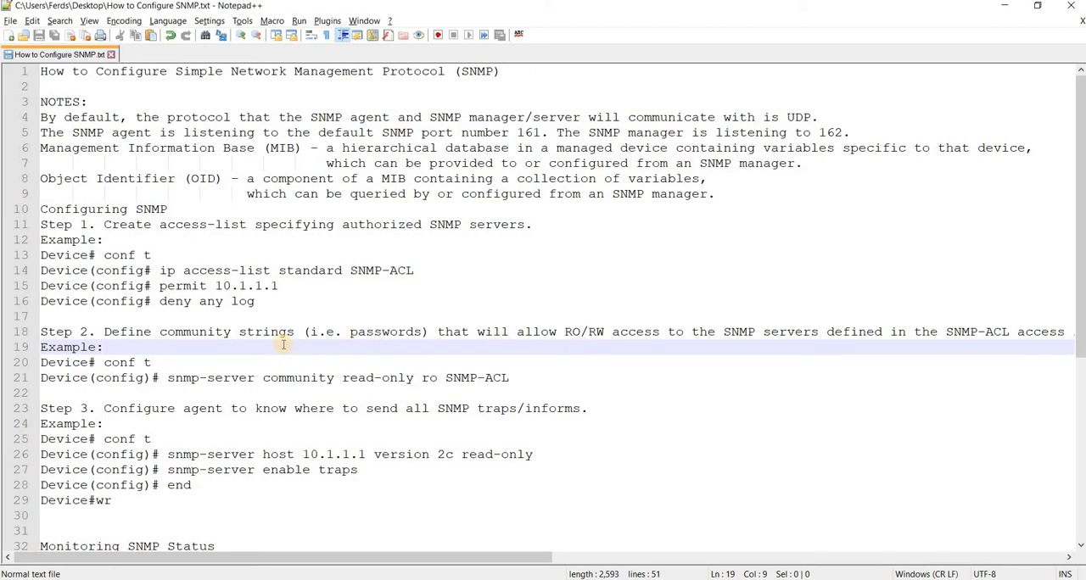
mouse_move(534, 387)
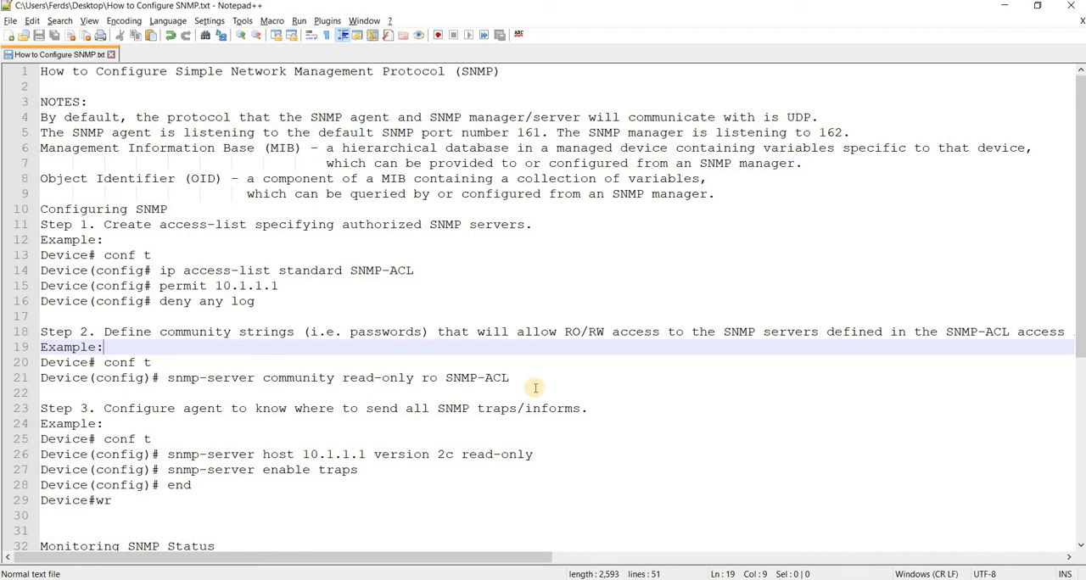
mouse_move(730, 529)
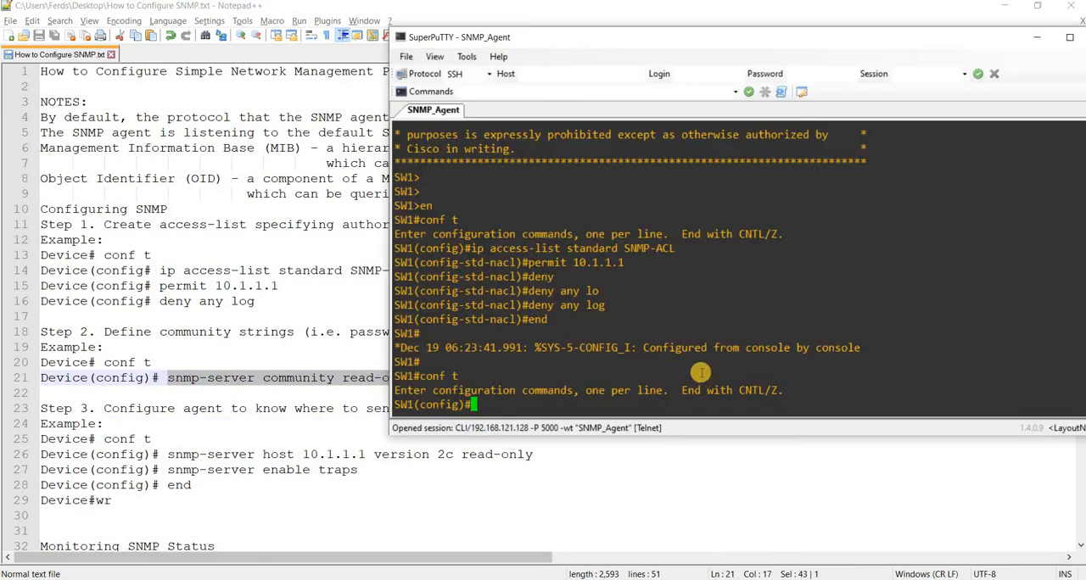
- On SW1 enter snmp-server community read-only ro SNMP-ACL, exploring options with ? along the way
type("snmp-server community read-only ro SNMP-A")
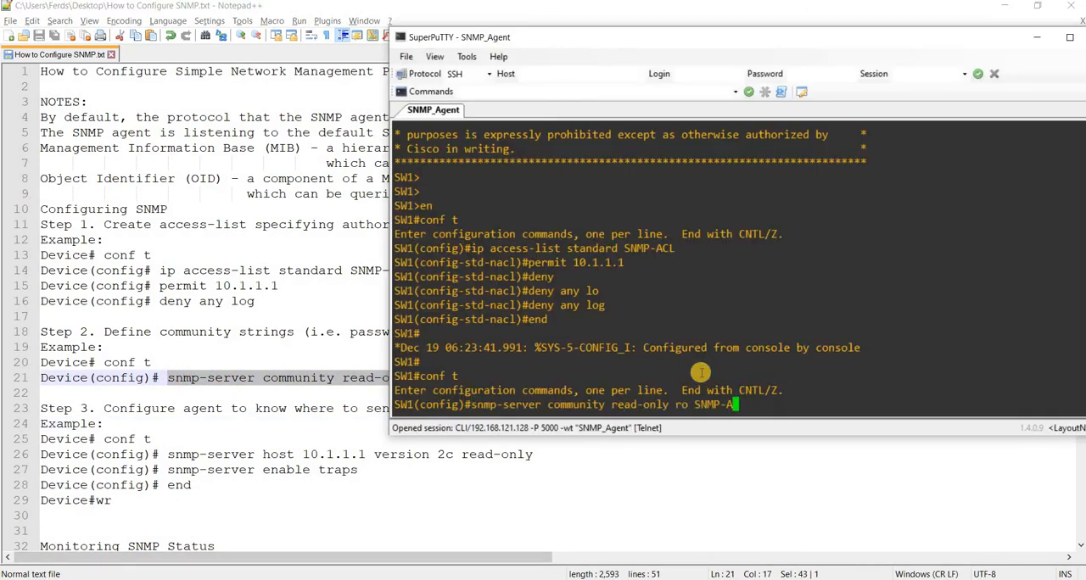
type("?")
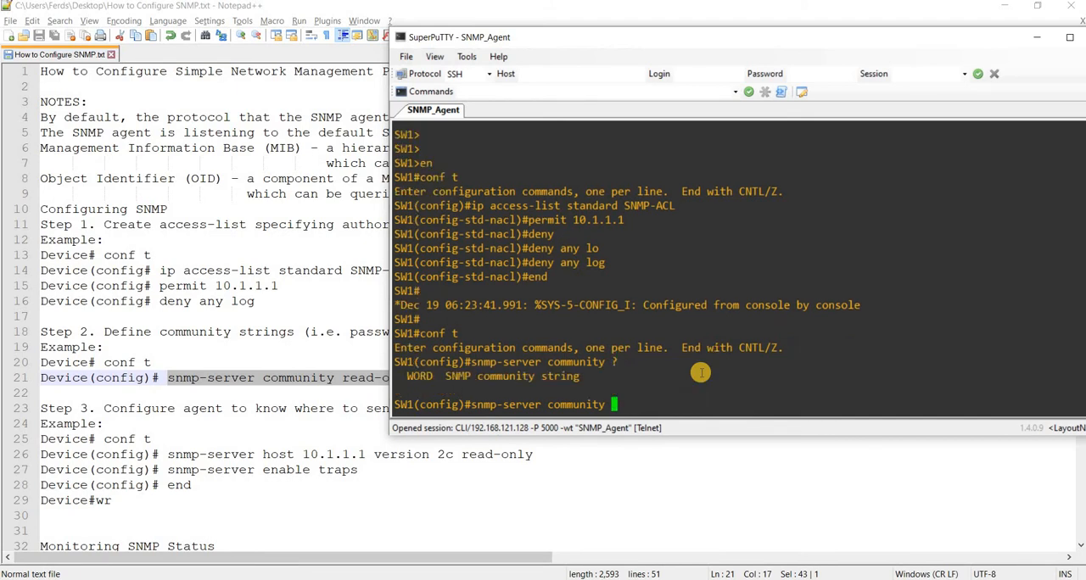
type("read")
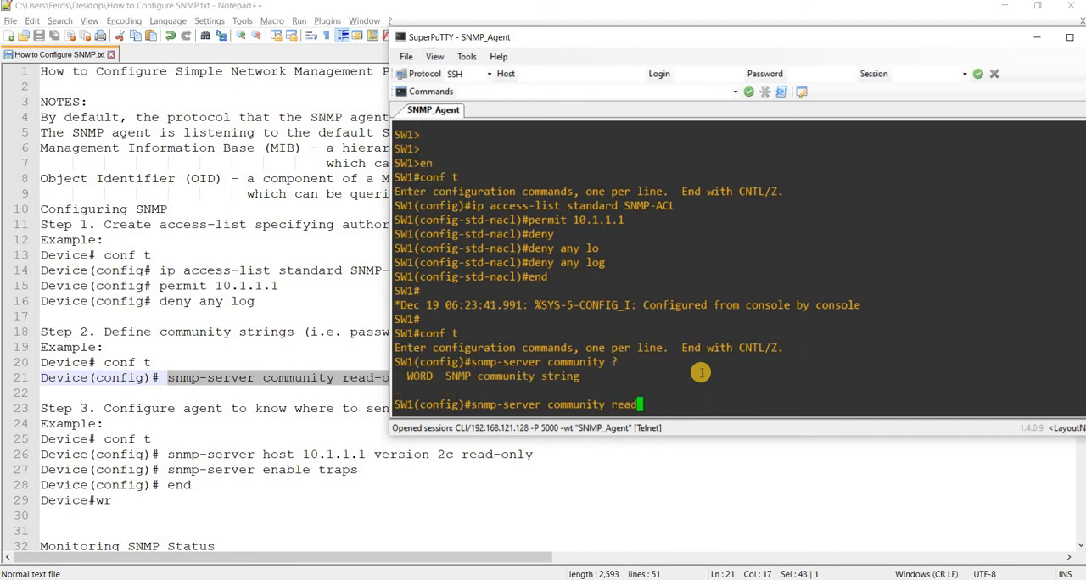
type("-onlyu")
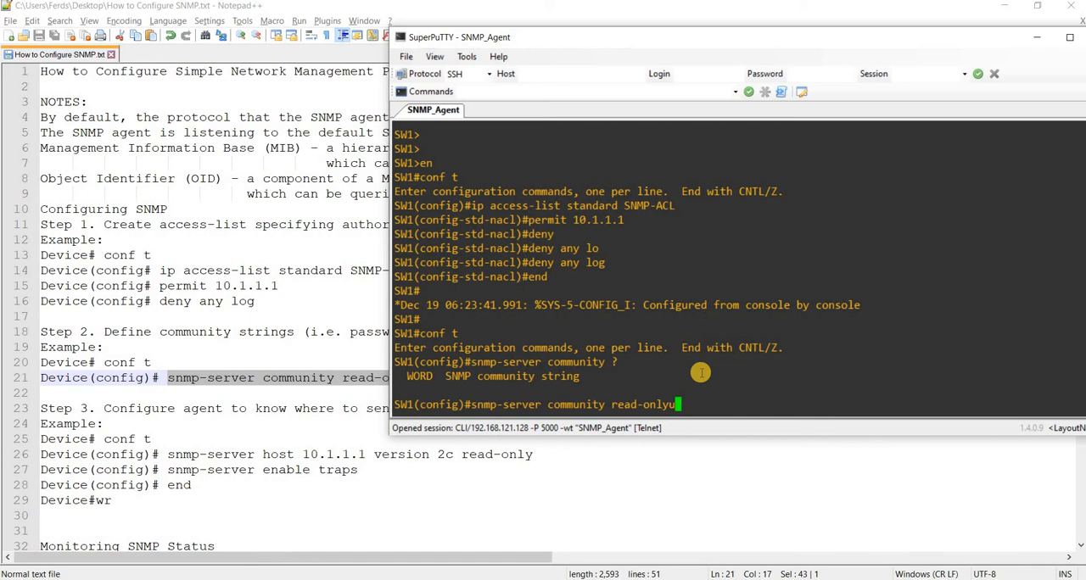
type("?")
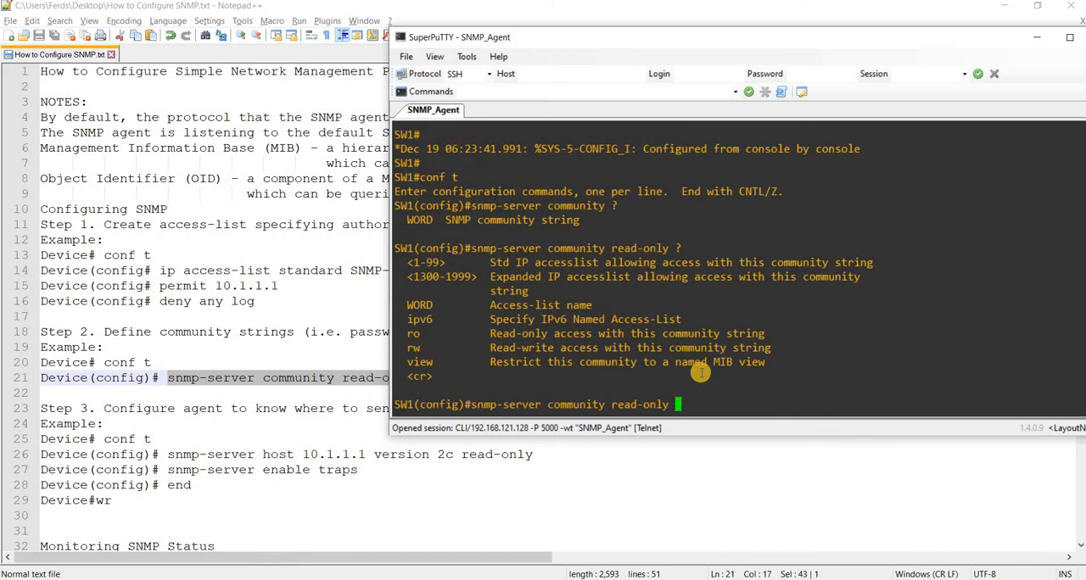
type("ro")
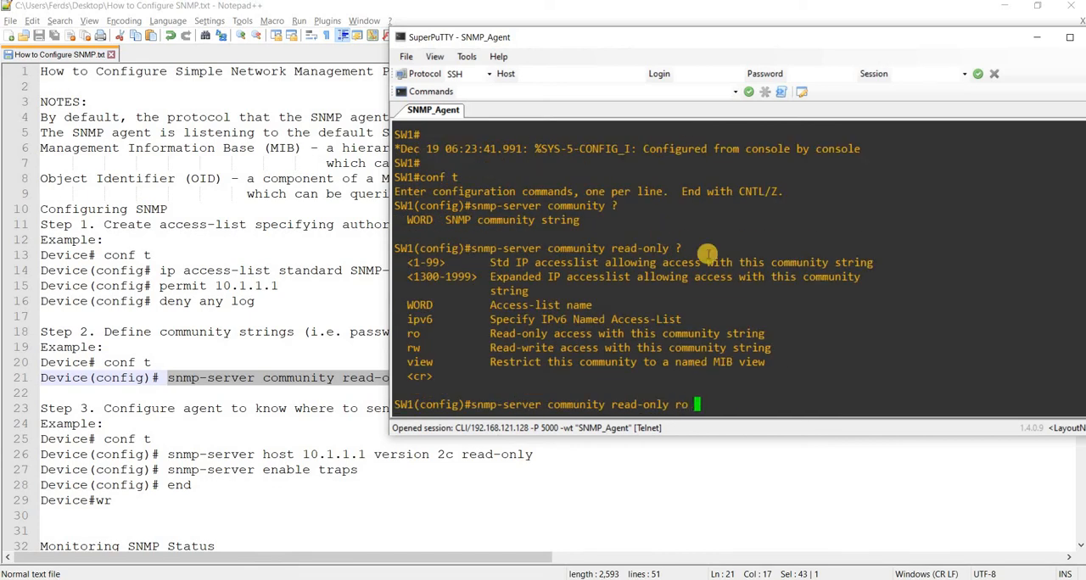
mouse_move(755, 348)
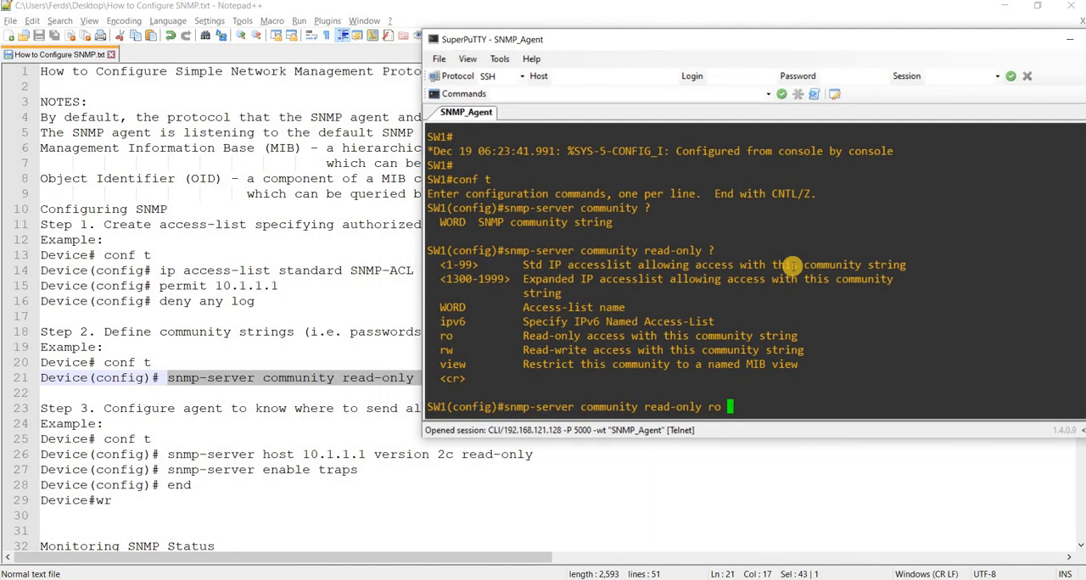
type("SNMP")
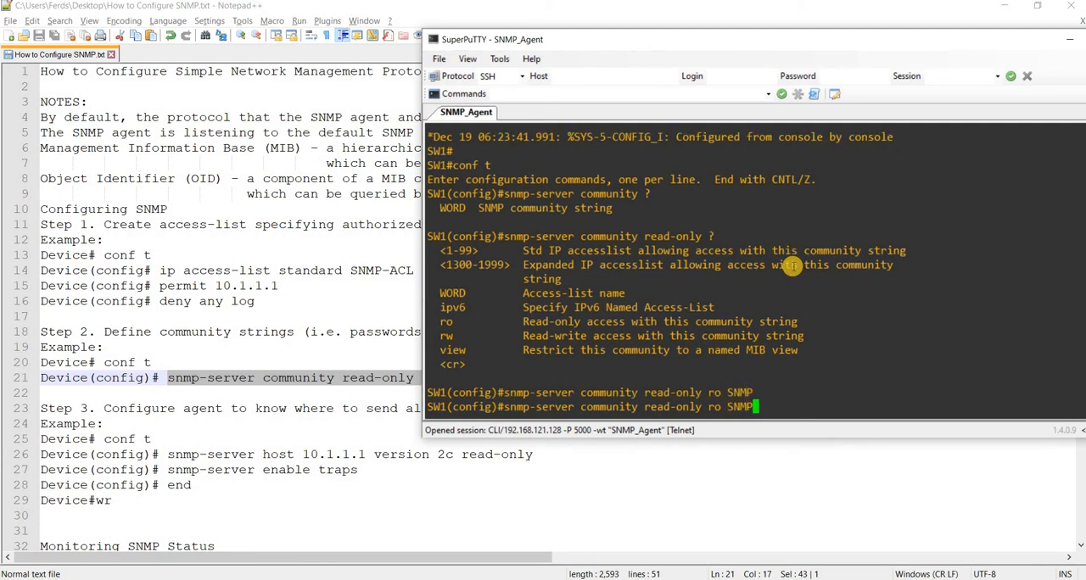
type("-RP")
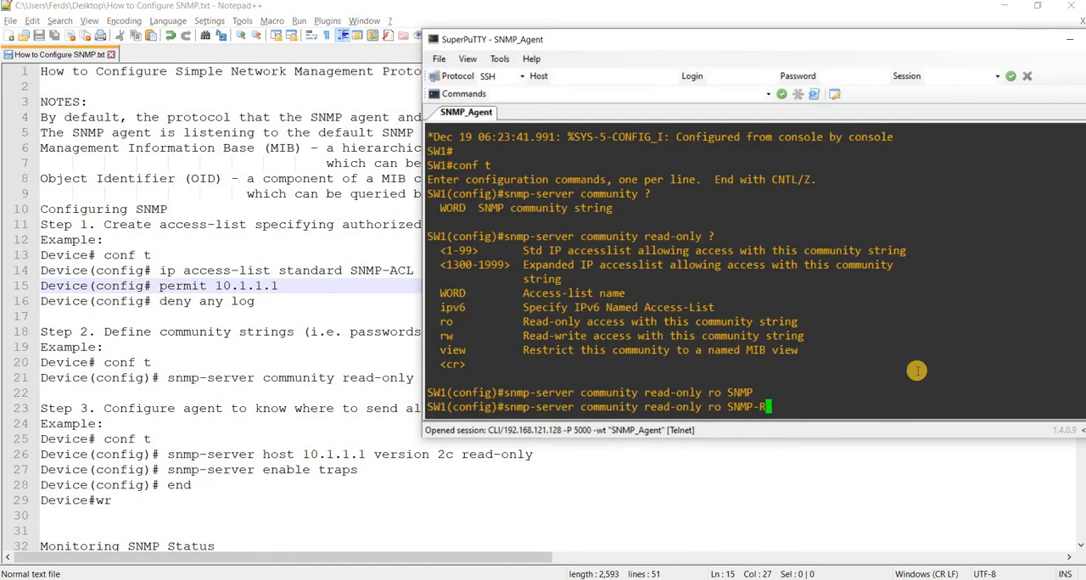
type("CL")
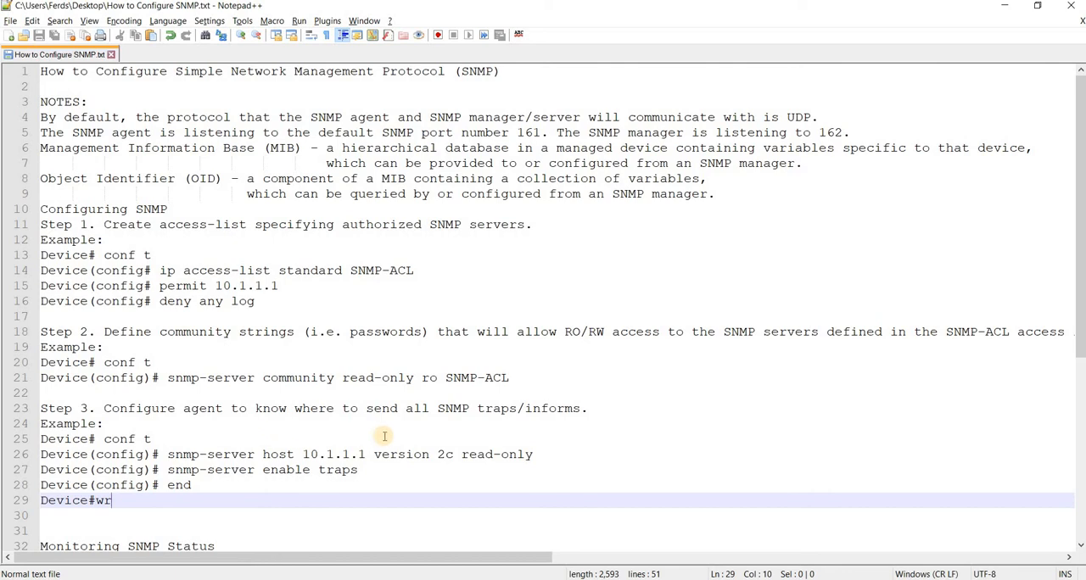
mouse_move(481, 423)
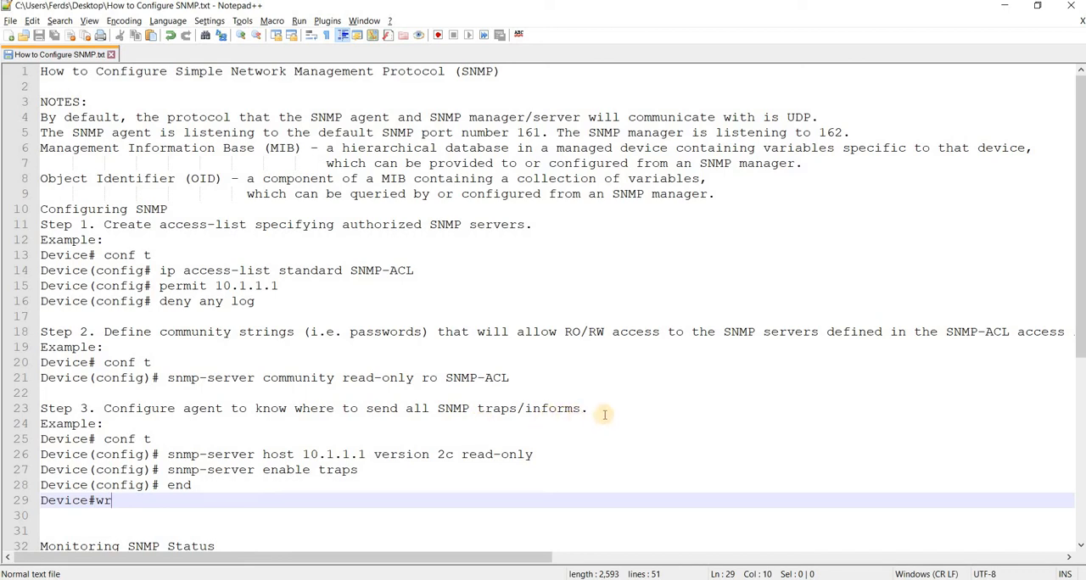
mouse_move(310, 470)
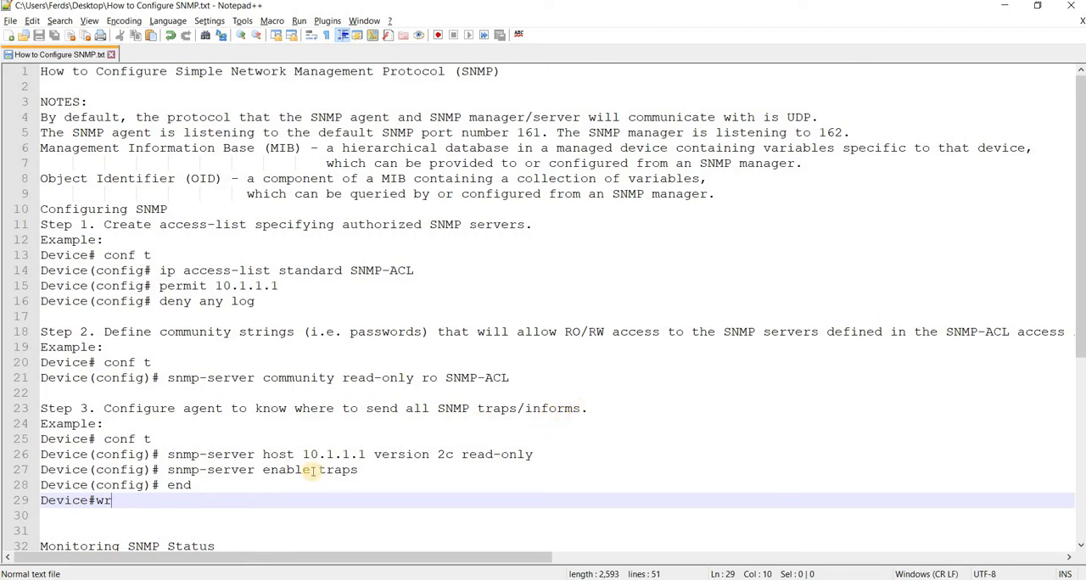
mouse_move(410, 465)
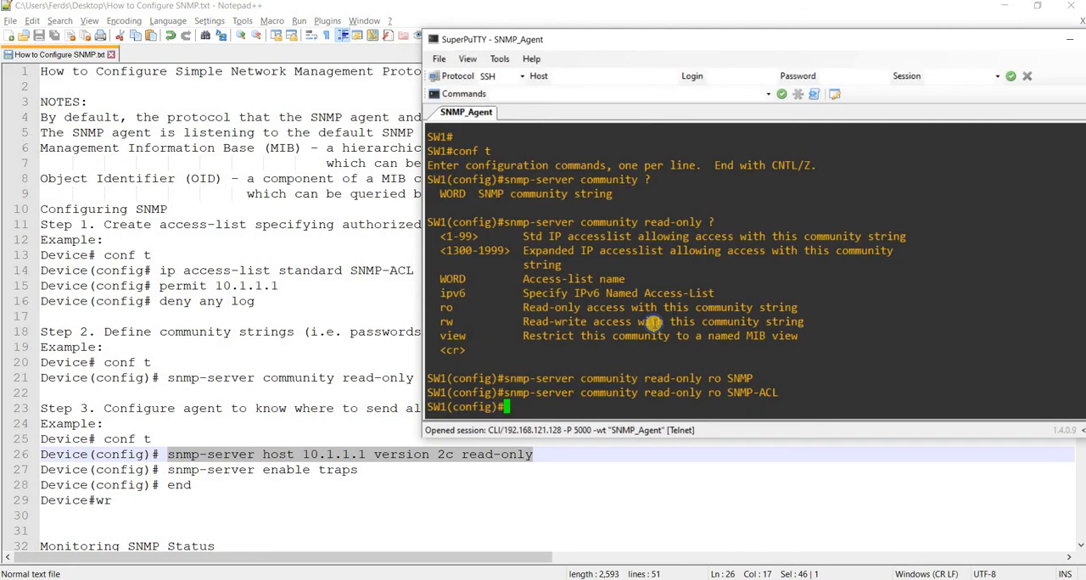
- Write the Step 3 example command snmp-server host 10.1.1.1 version 2c read-only
type("snmp-server host 10.1.1.1 version 2c read-only")
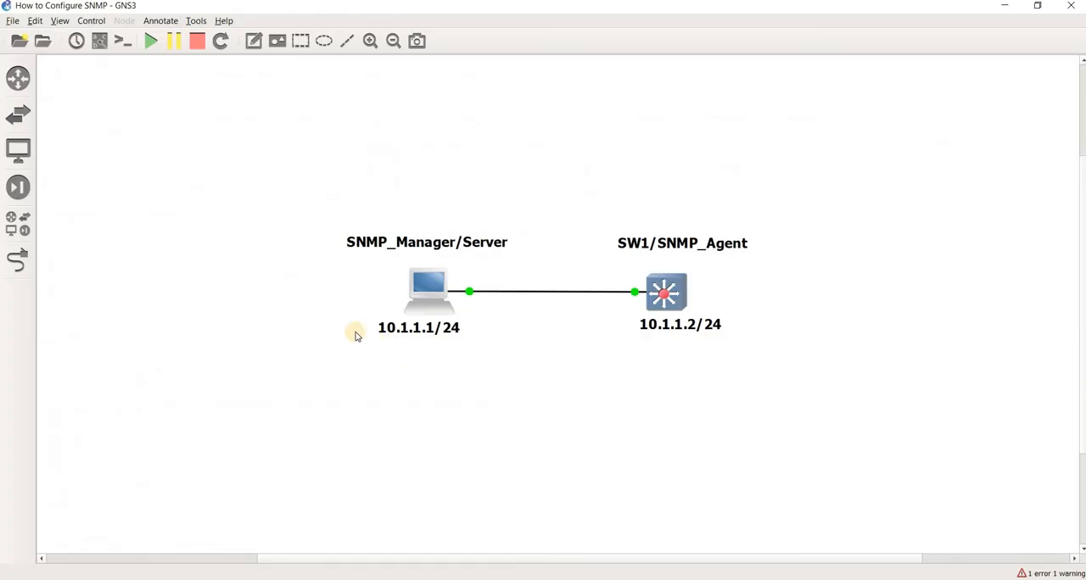
mouse_move(424, 349)
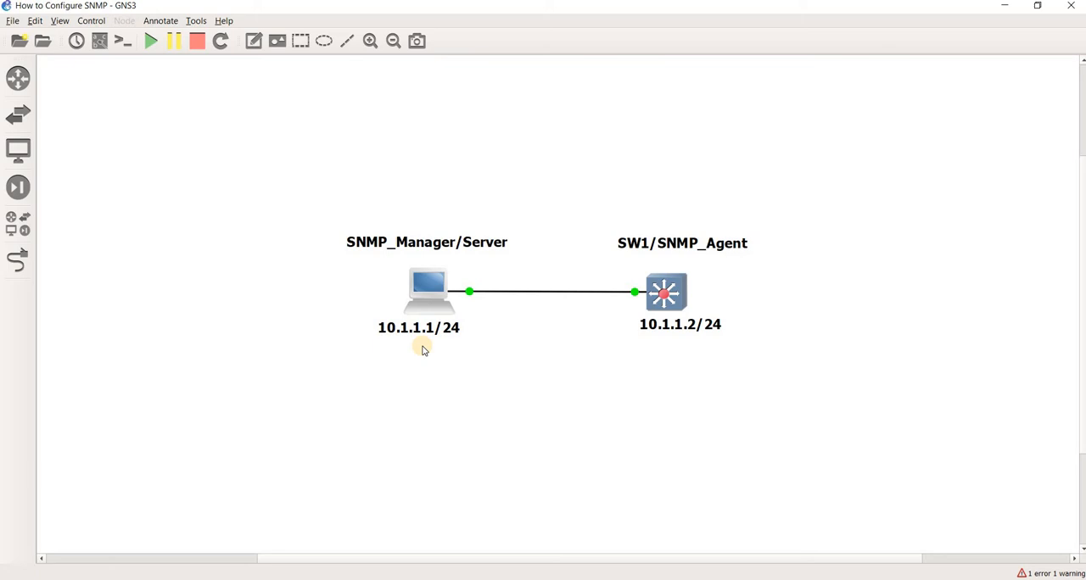
mouse_move(620, 292)
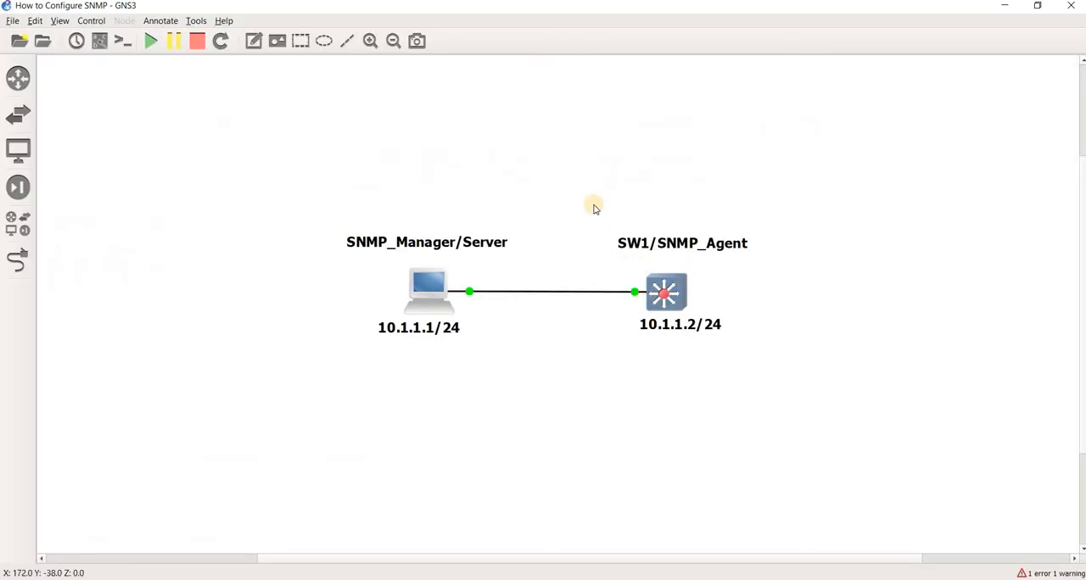
mouse_move(628, 207)
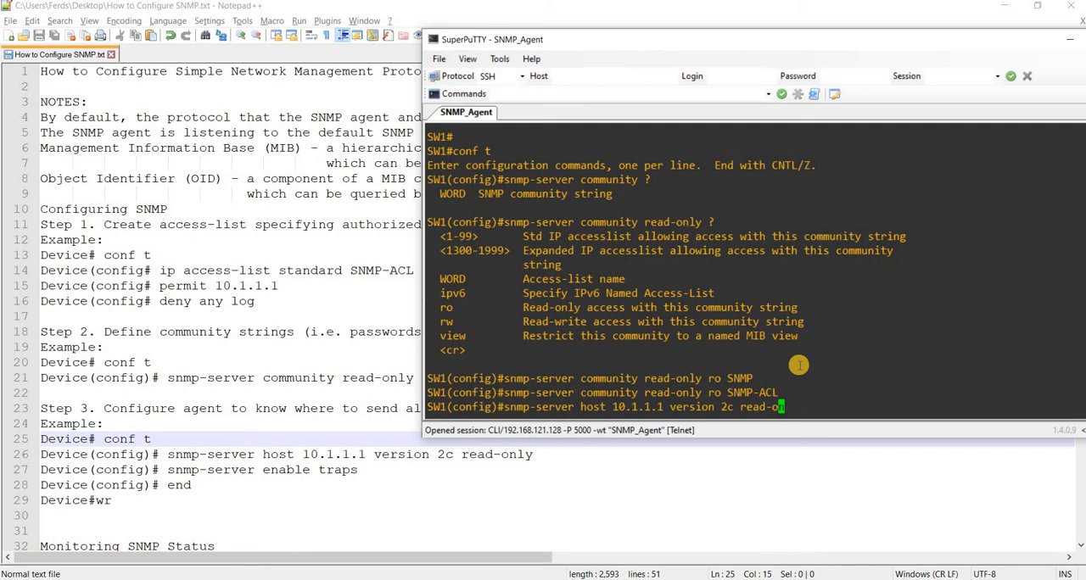
- On SW1 enter snmp-server host 10.1.1.1 version 2c with community READ-ONLY
key("BackSpace")
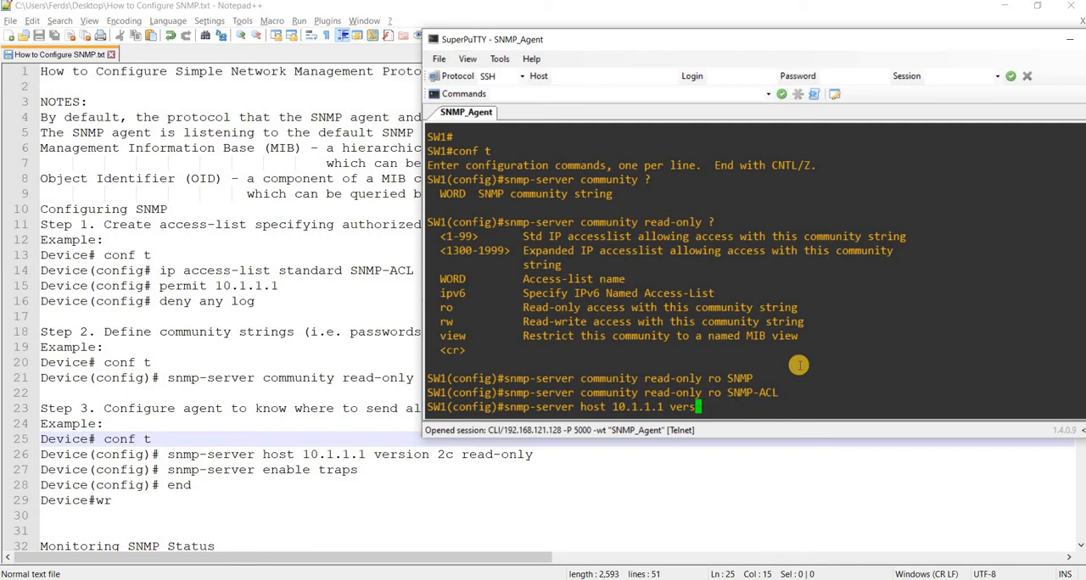
type("n")
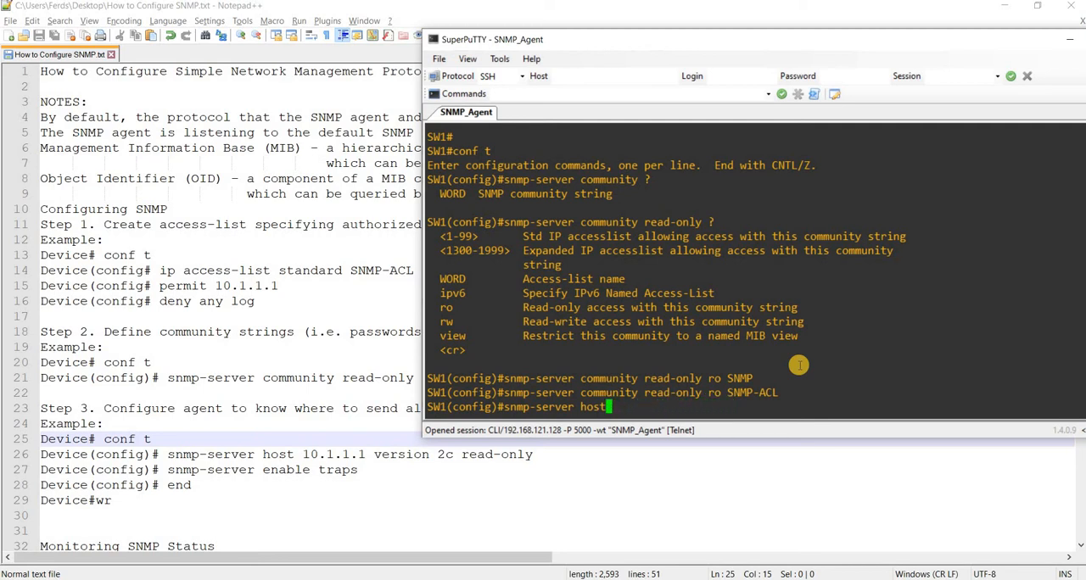
type("?")
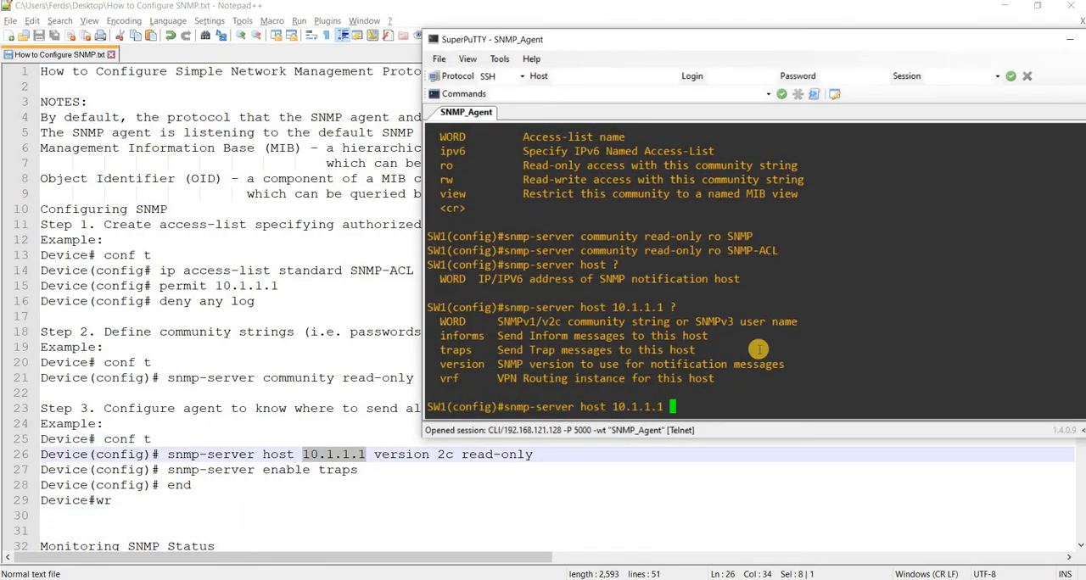
mouse_move(509, 346)
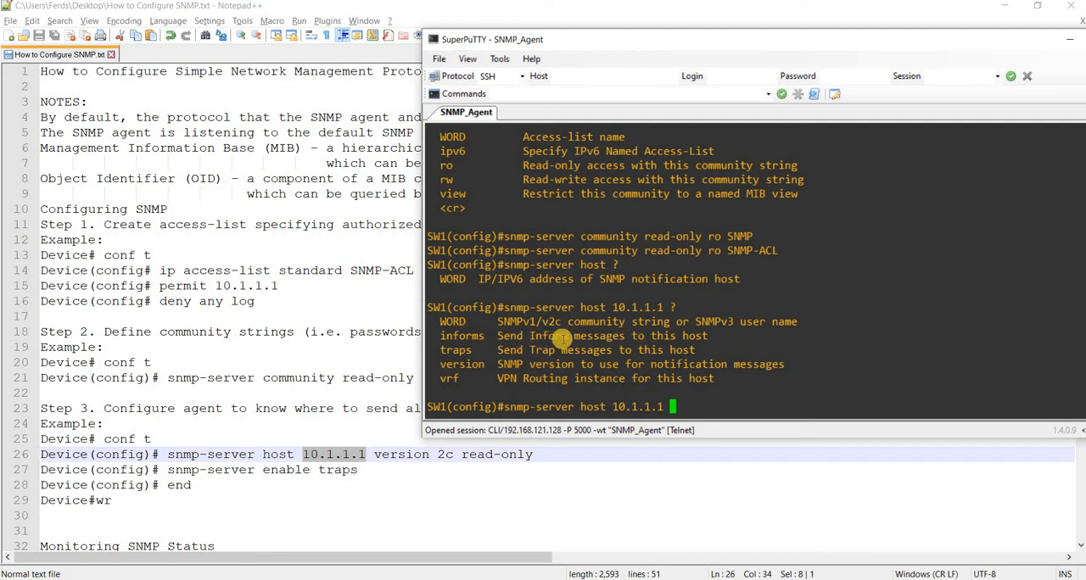
mouse_move(547, 335)
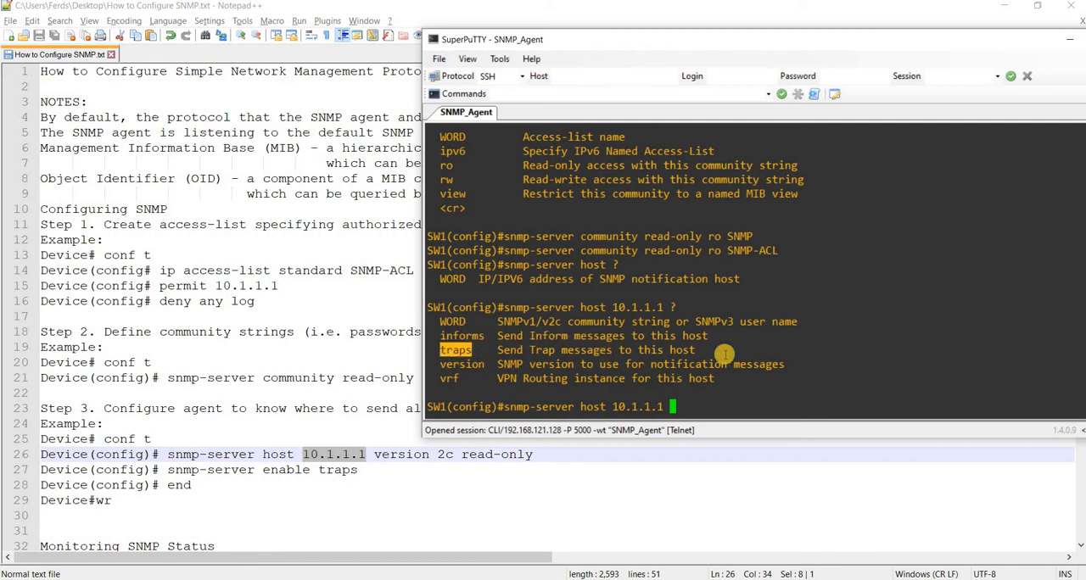
mouse_move(787, 365)
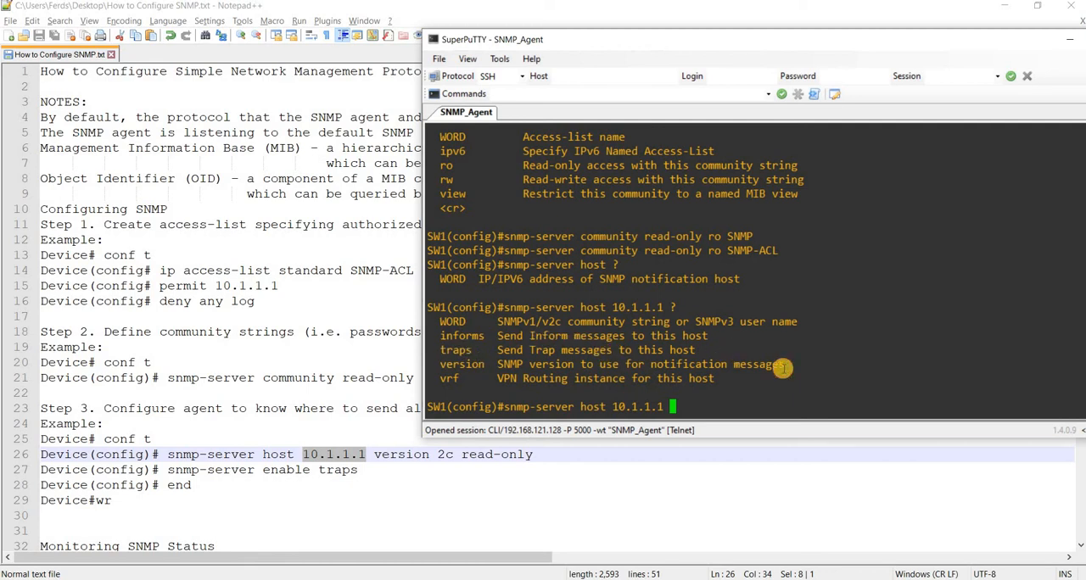
type("version 2c")
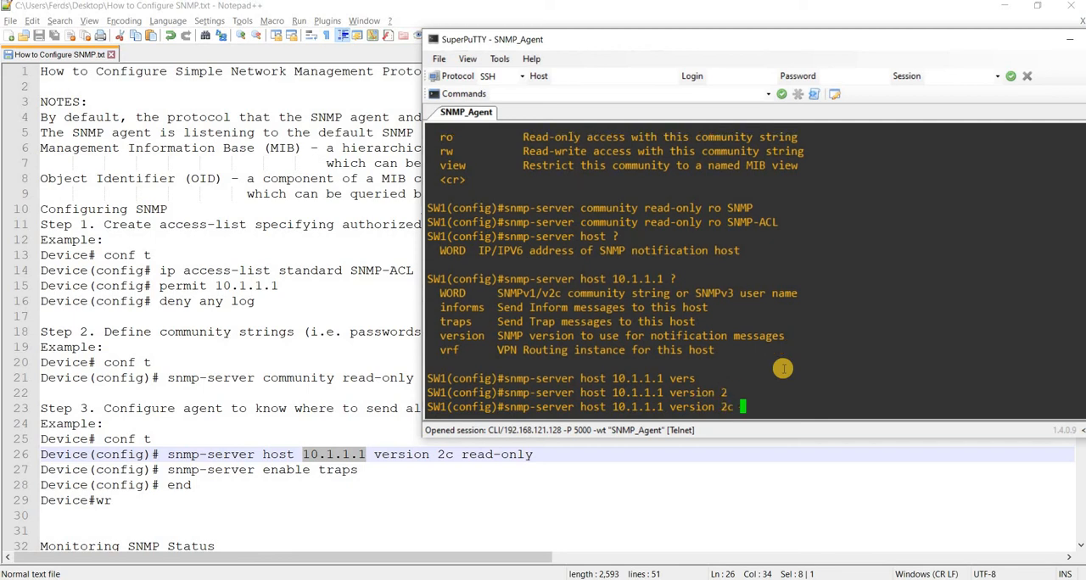
type("rea")
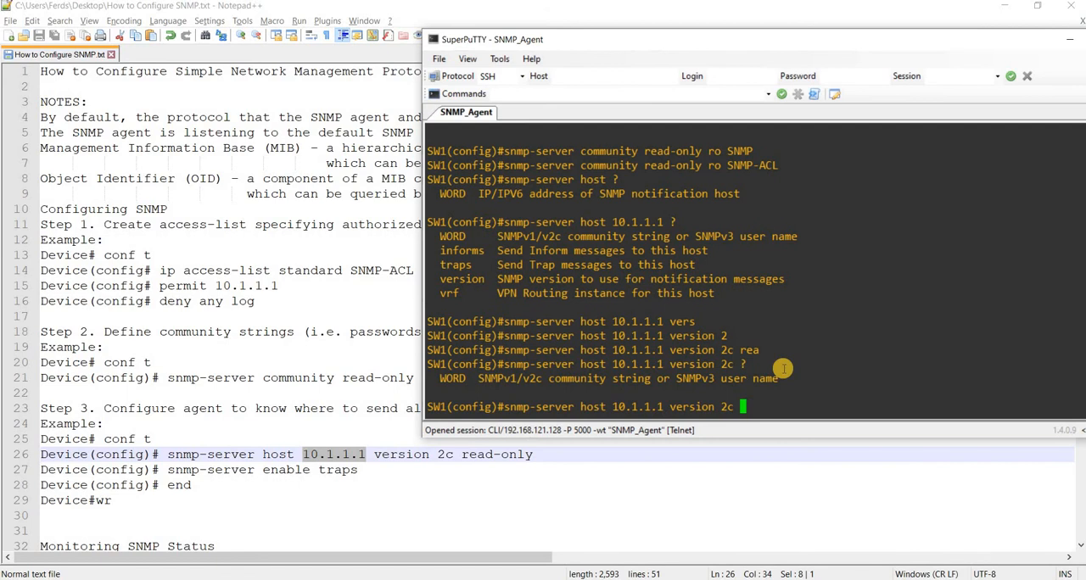
type("read")
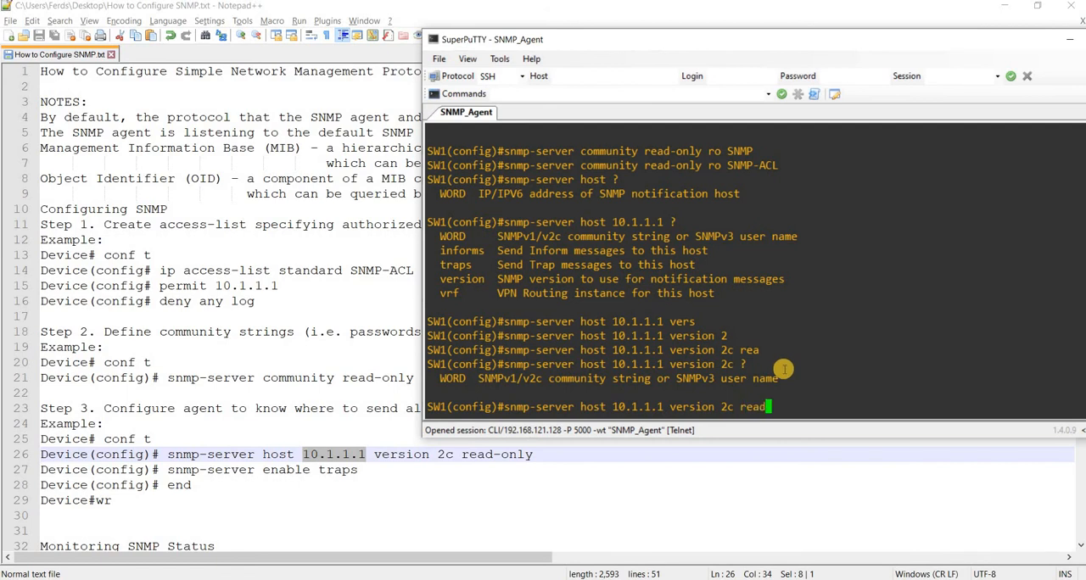
type("R")
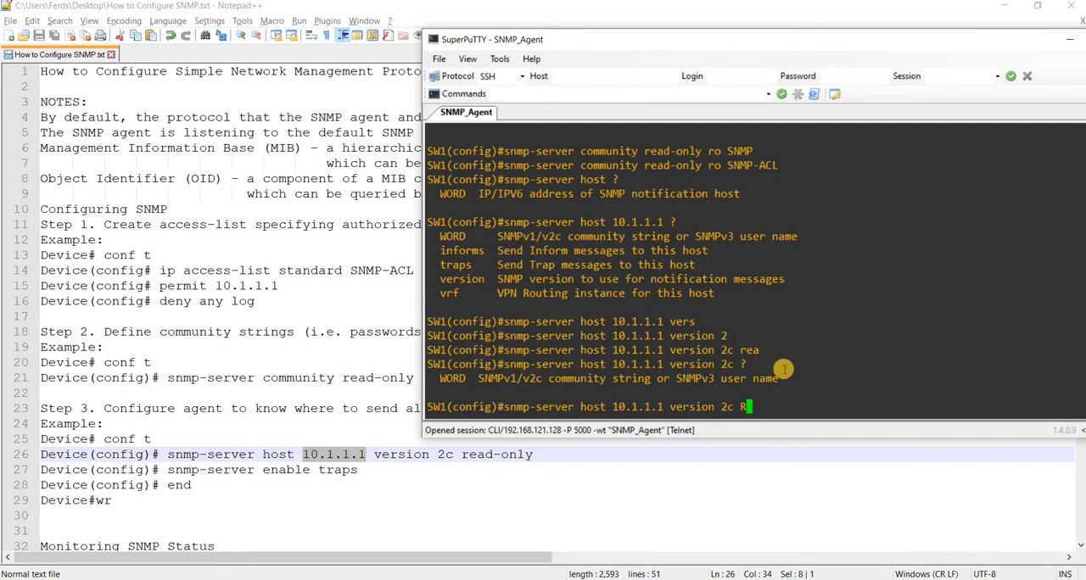
type("EAD-ONLY")
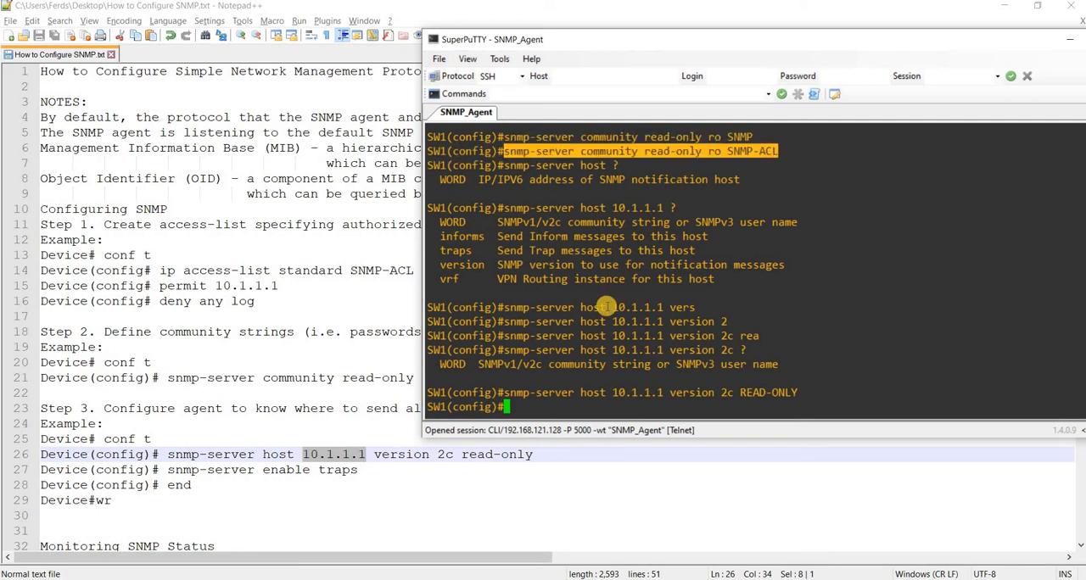
- Remove the lowercase community with no snmp-server community read-only ro SNMP-ACL
type("no snmp-server community read-only ro SNMP-ACL")
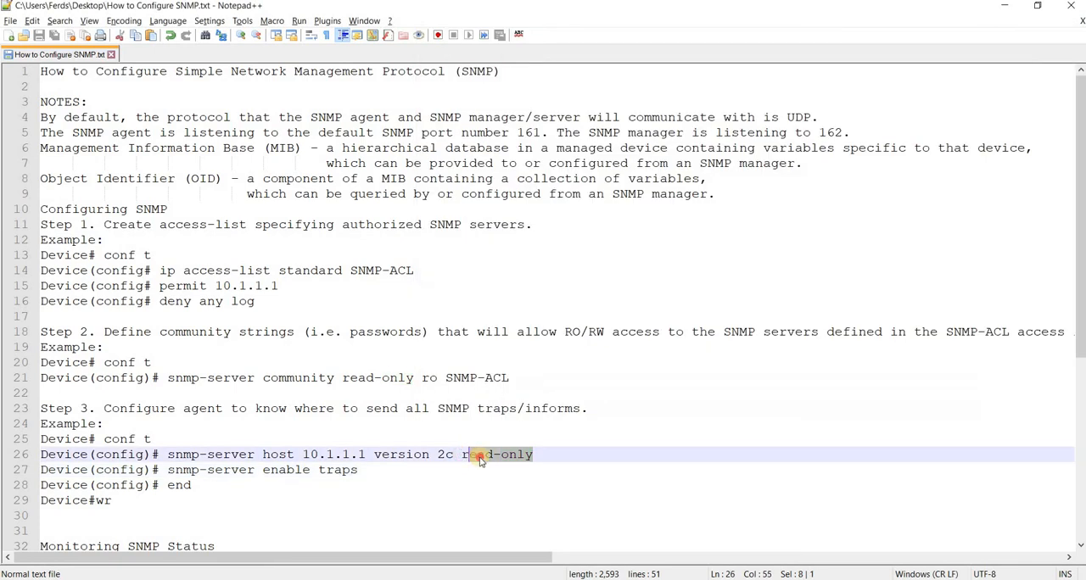
- Change the notes' community name to uppercase READ-ONLY and save the switch configuration with wr
type("READ-ONLY ro SNMP-ACL")
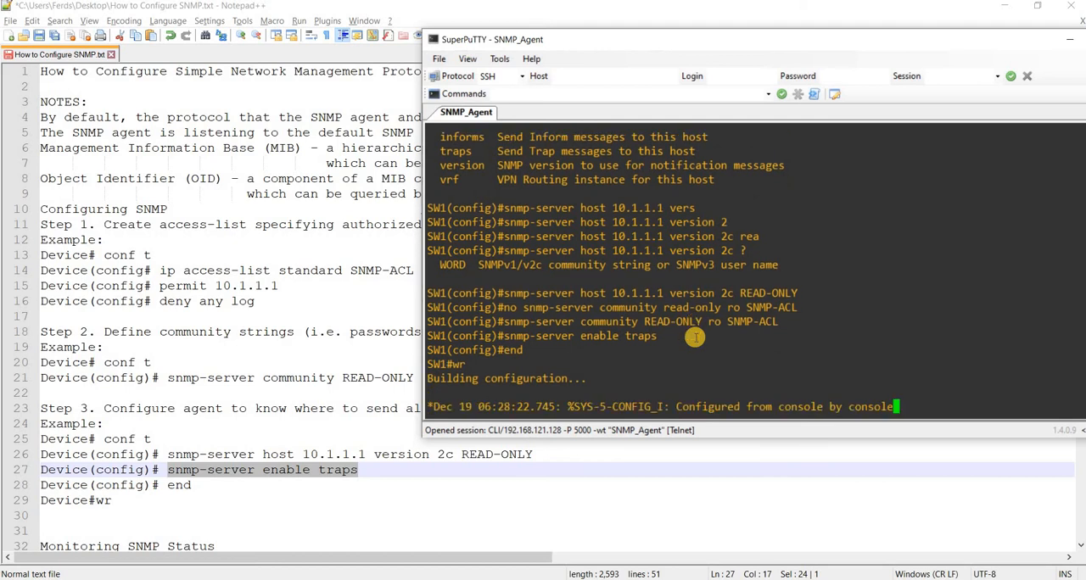
type("wr")
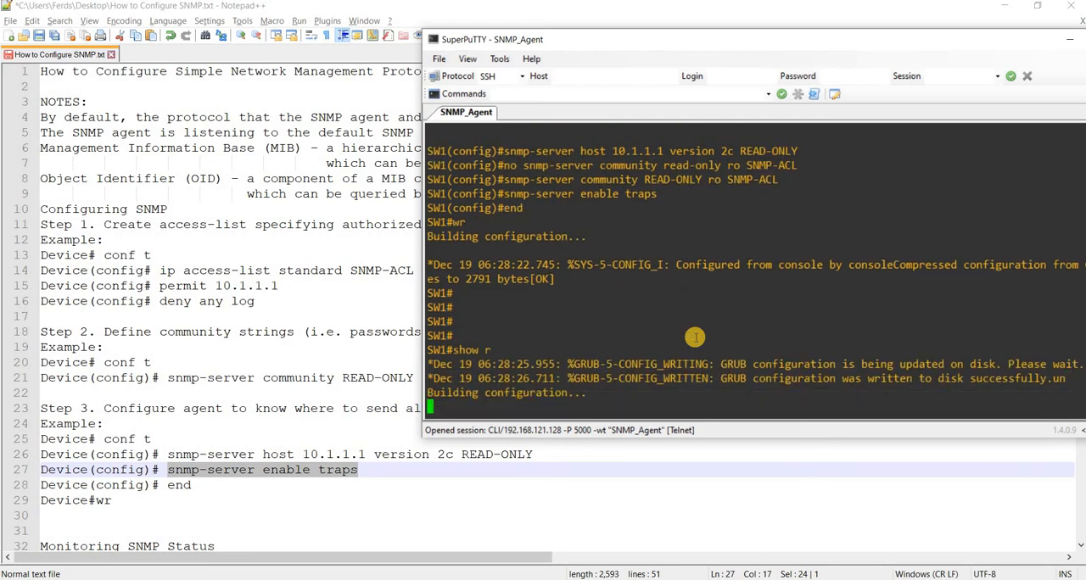
mouse_move(716, 49)
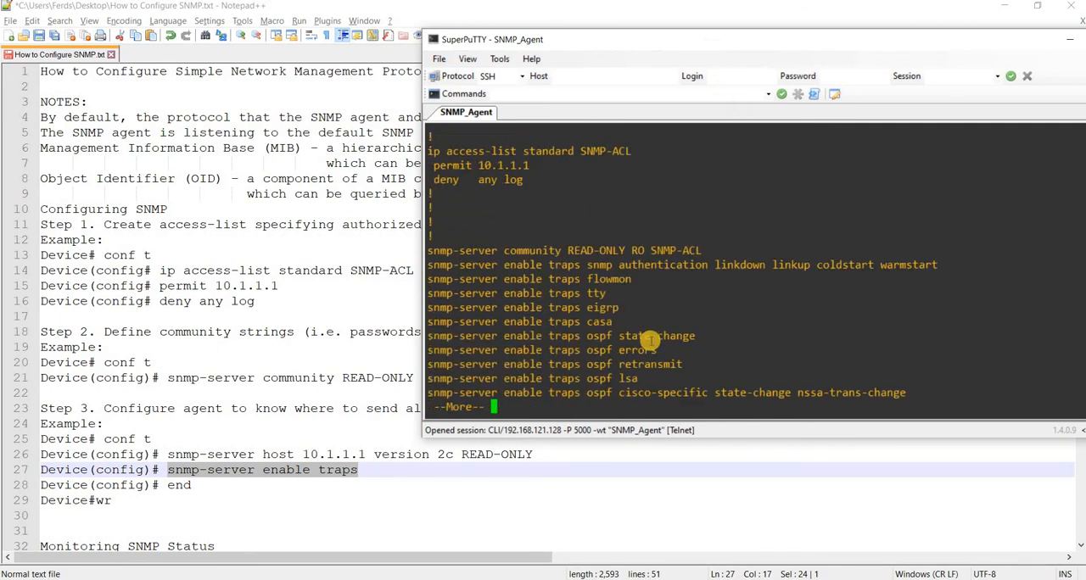
- Page through show run and highlight the block of snmp-server enable traps lines
key("space")
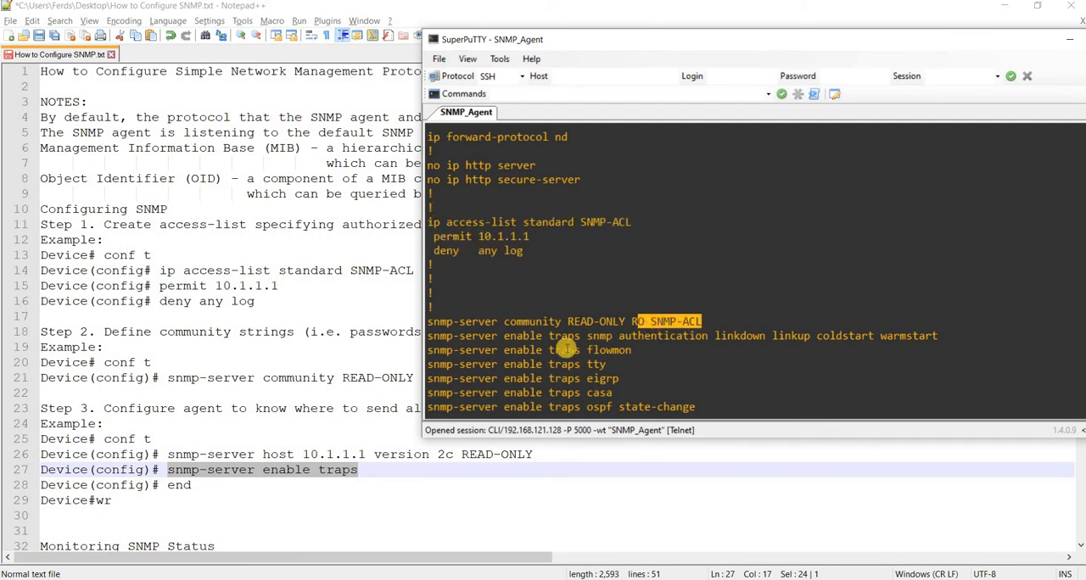
mouse_move(729, 54)
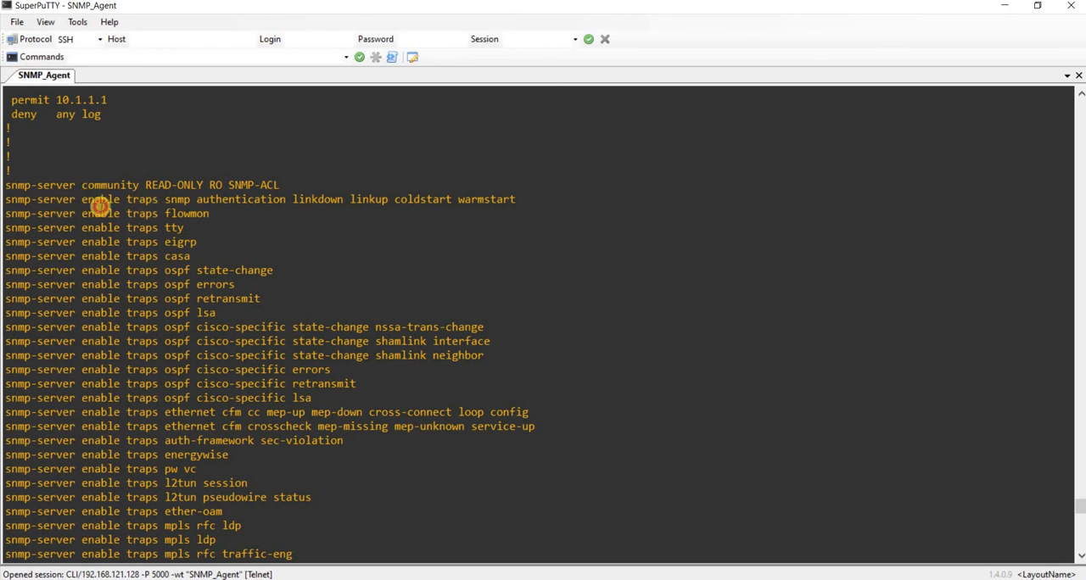
left_click_drag(82, 198, 246, 384)
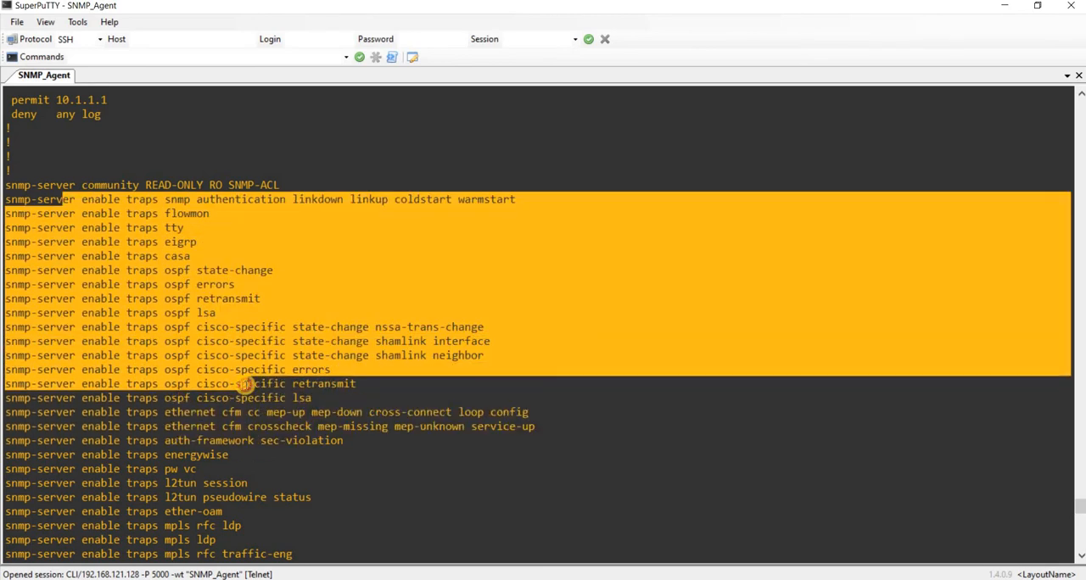
left_click(177, 207)
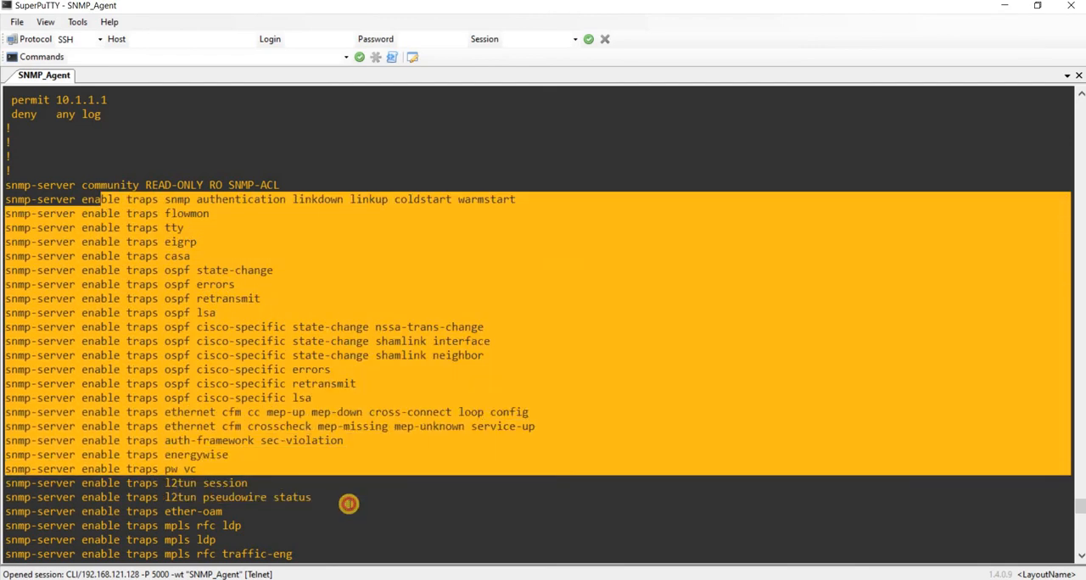
scroll("down", 3)
type("conf t")
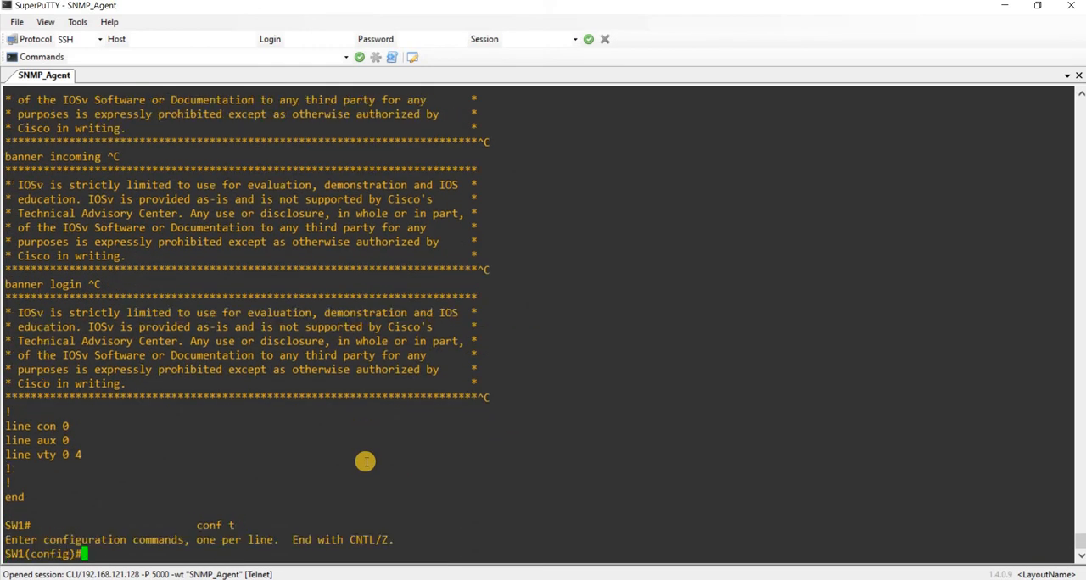
- Remove trap host 192.168.1.1 version 2c public, end, and page through show run | inc snmp
type("no snmp-server host 192.168.1.1 version 2c public")
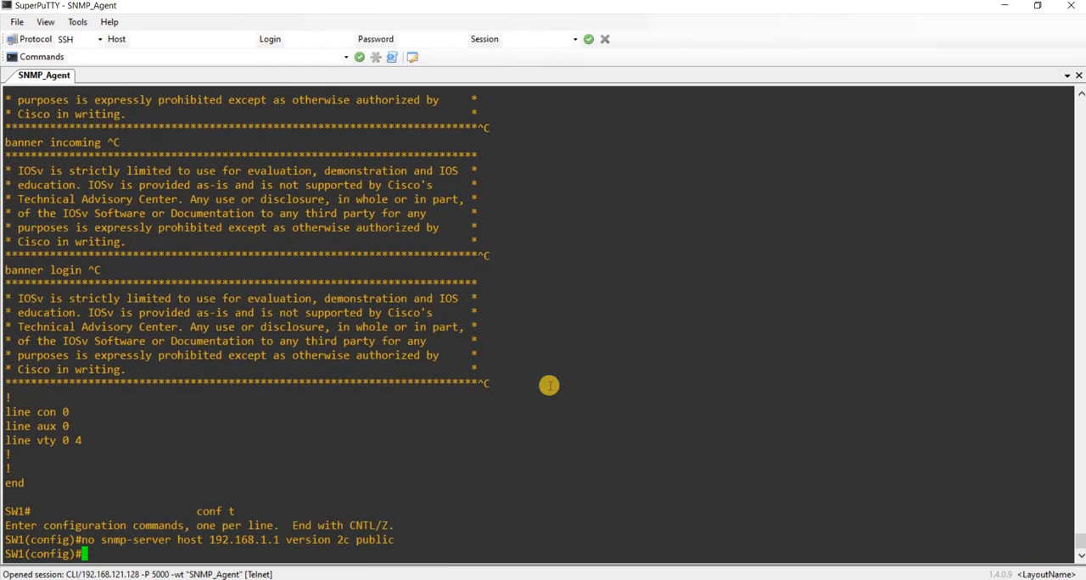
type("end")
type("show run | inc snmp")
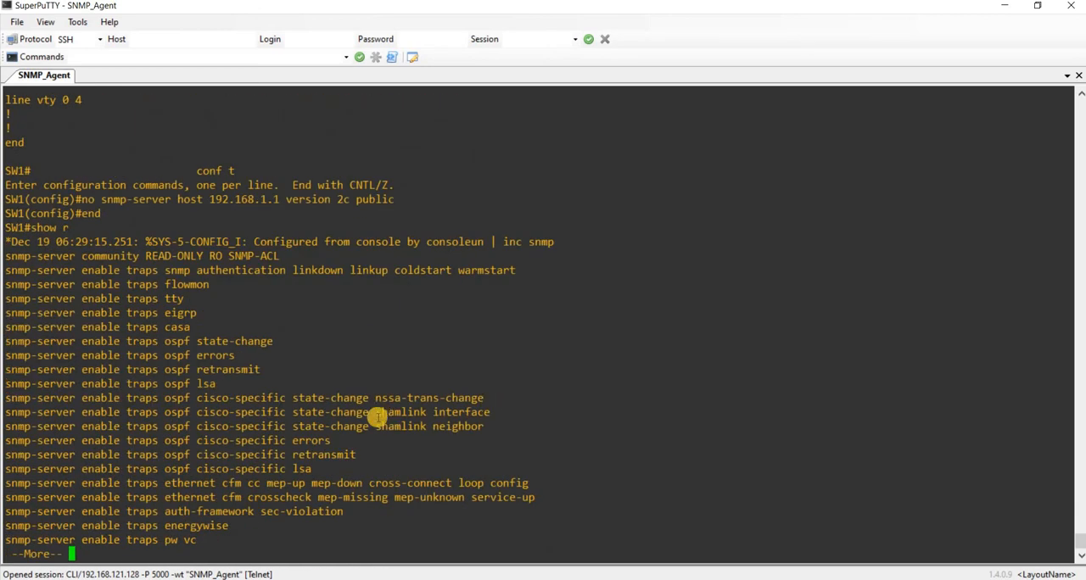
key("space")
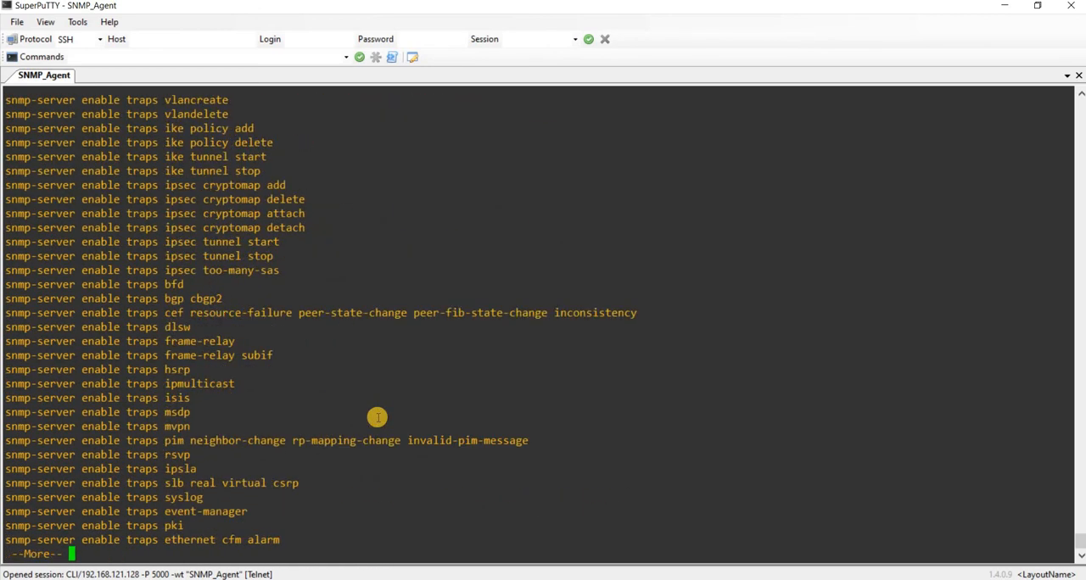
key("space")
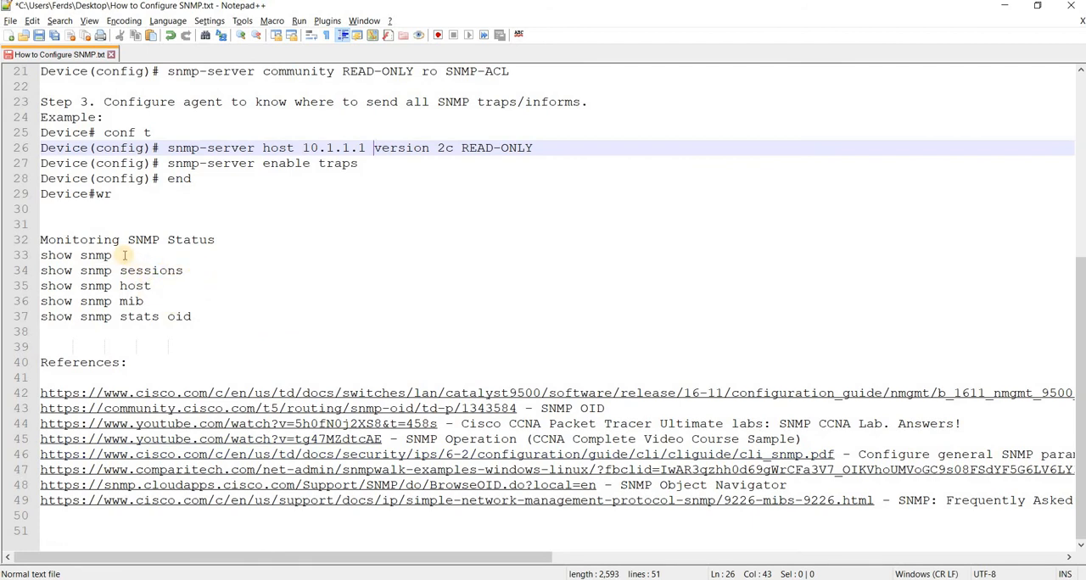
- Take 'show snmp' from the notes and enter it on SW1 to see the SNMP status
double_click(95, 254)
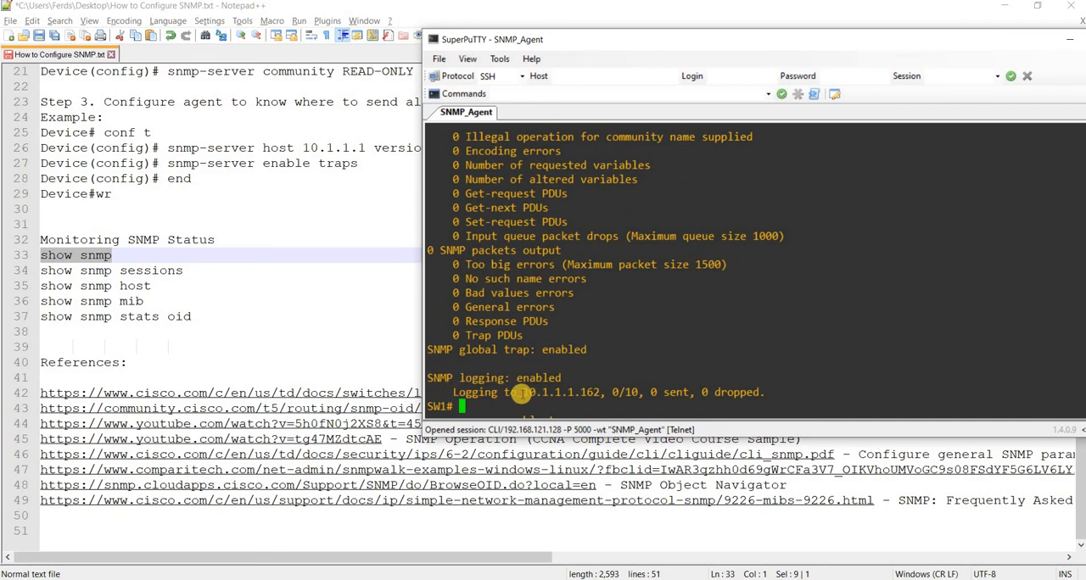
mouse_move(631, 424)
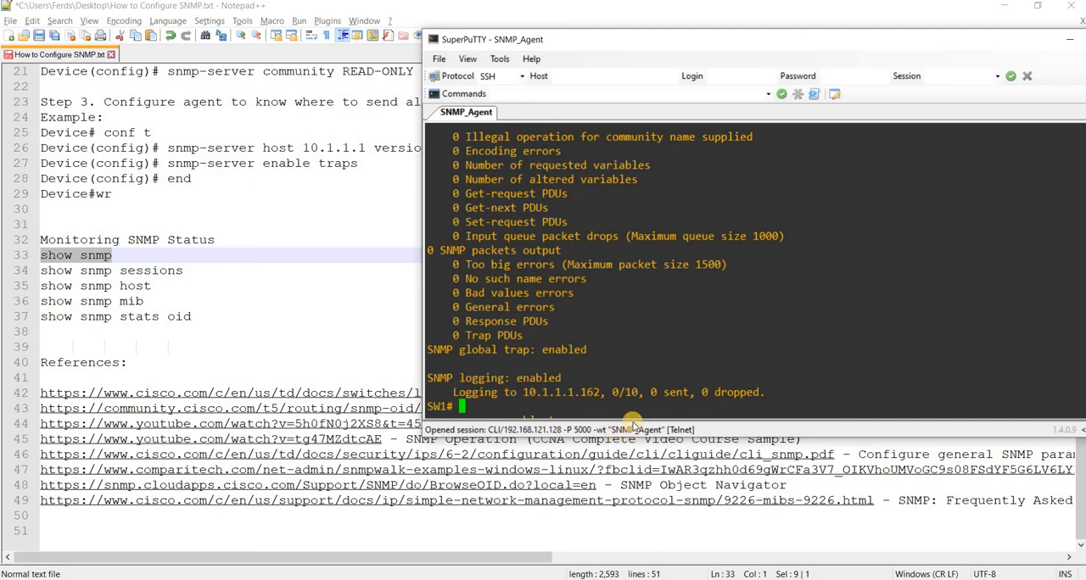
mouse_move(651, 485)
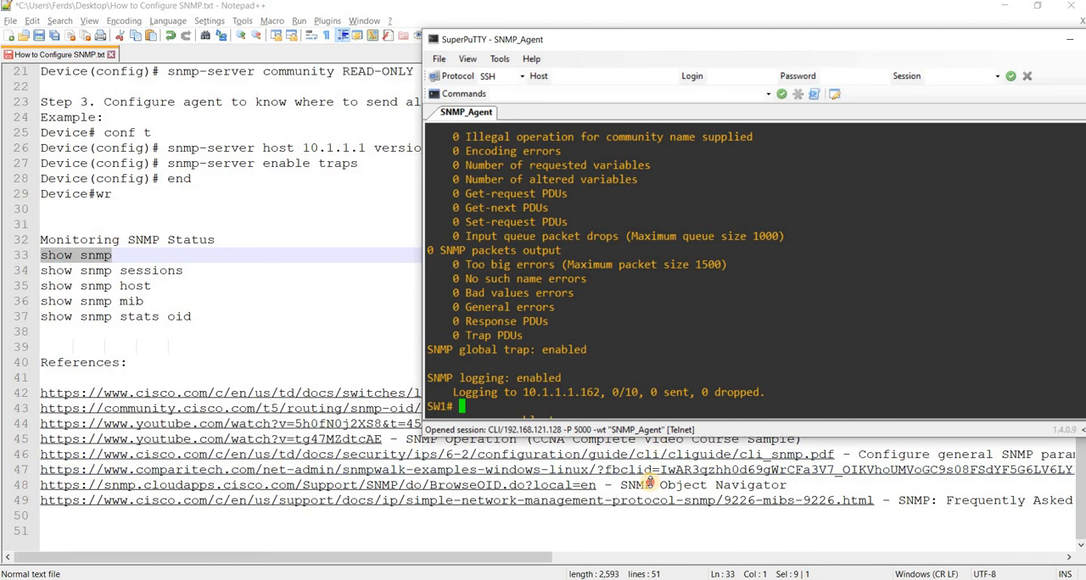
type("show snmp")
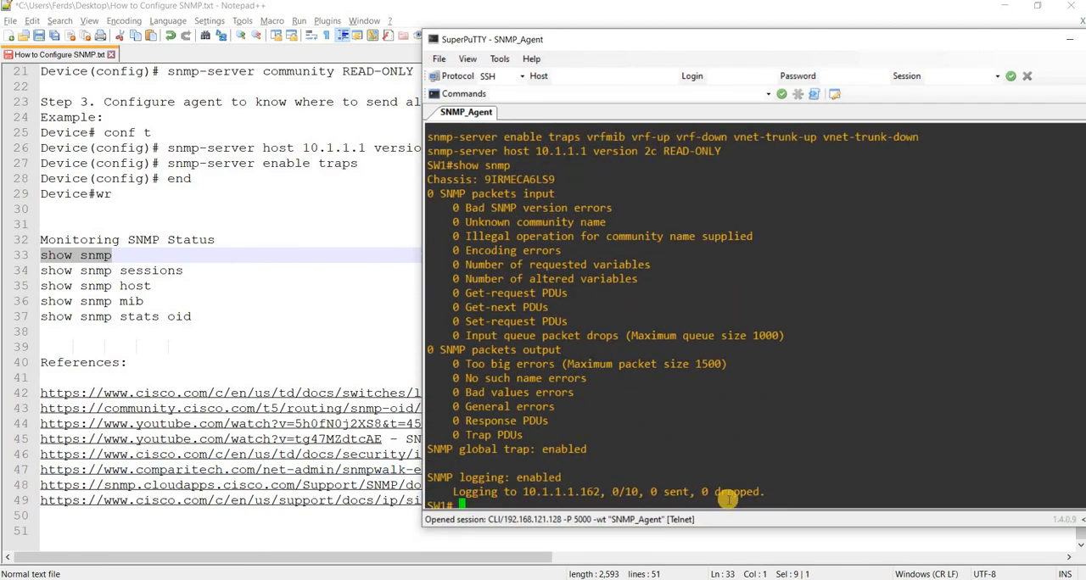
mouse_move(657, 484)
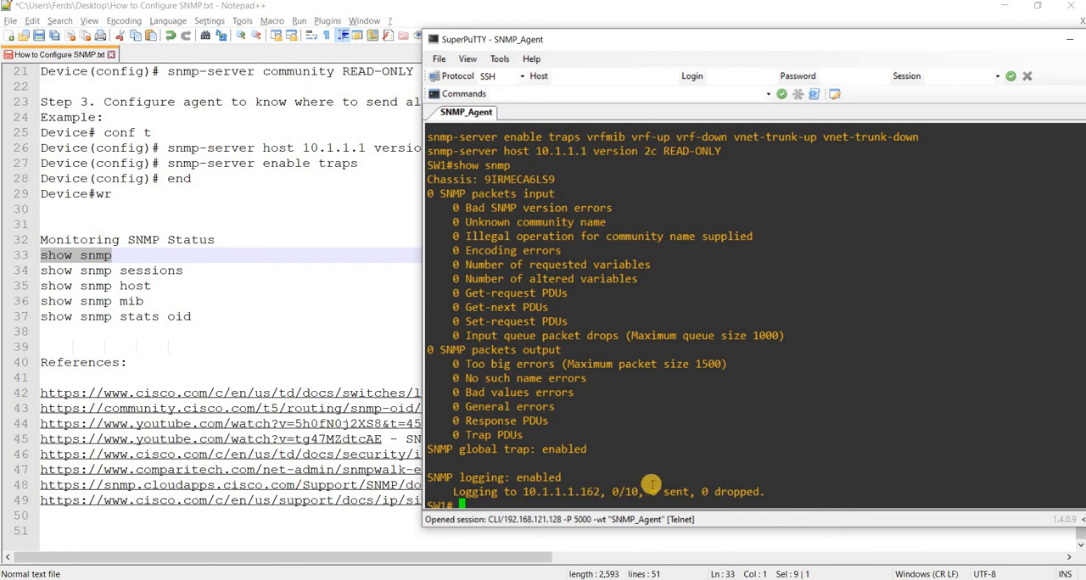
mouse_move(600, 280)
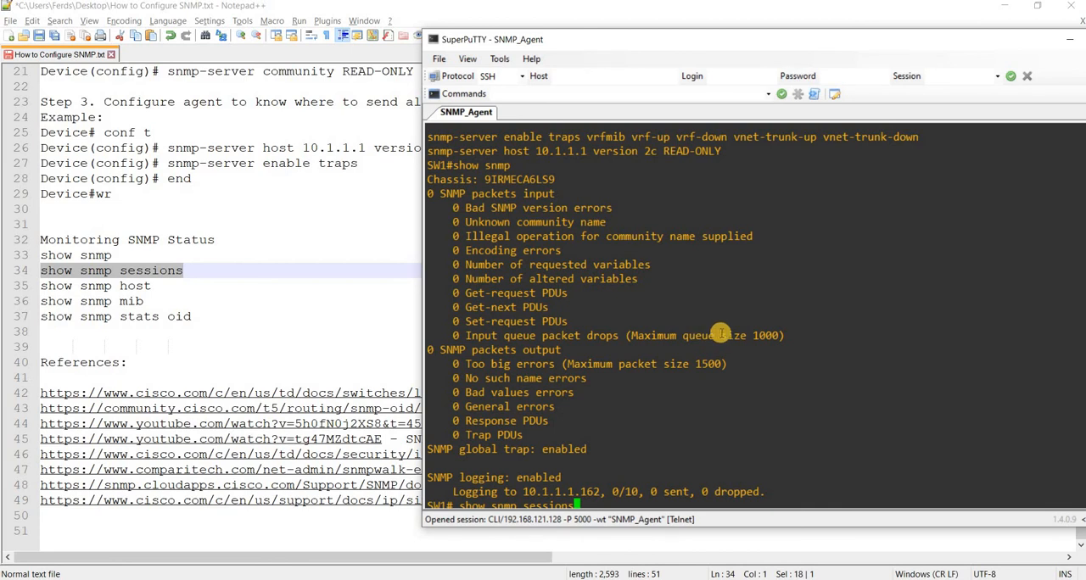
- Run 'show snmp sessions' on SW1, which reports the SNMP manager not enabled
key("Return")
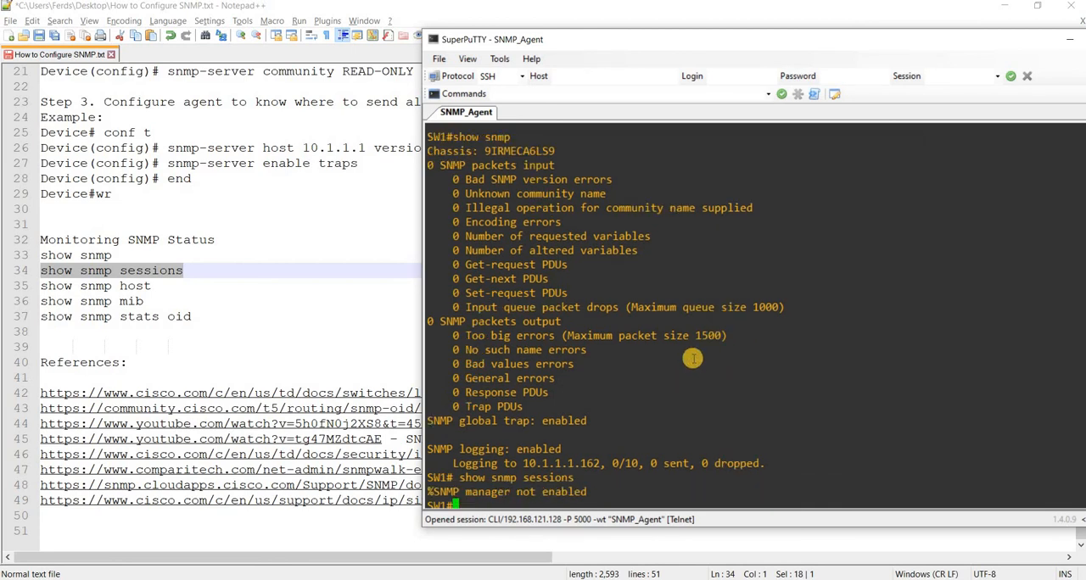
mouse_move(542, 502)
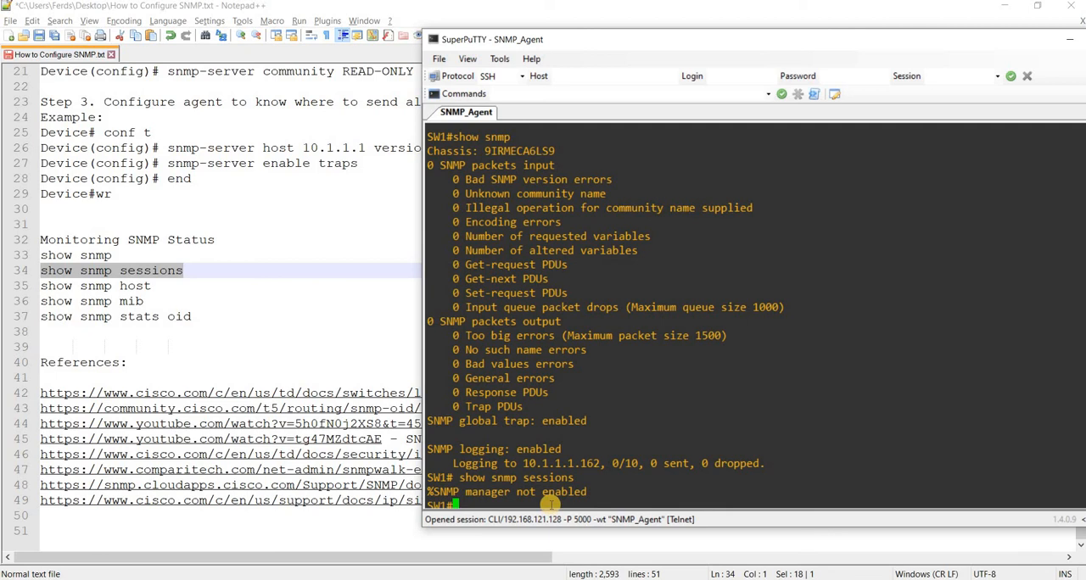
mouse_move(461, 495)
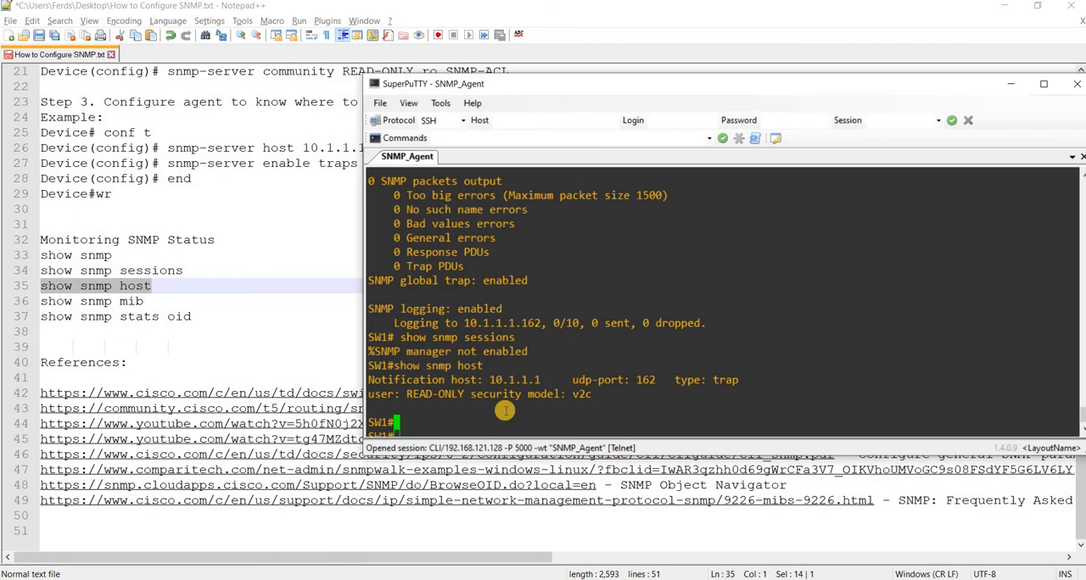
mouse_move(587, 386)
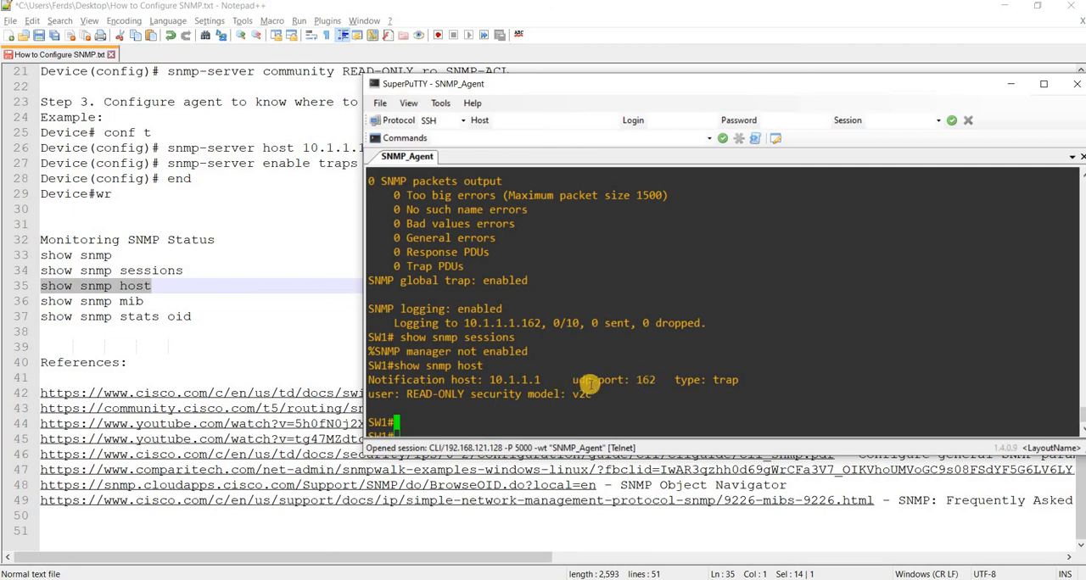
mouse_move(651, 380)
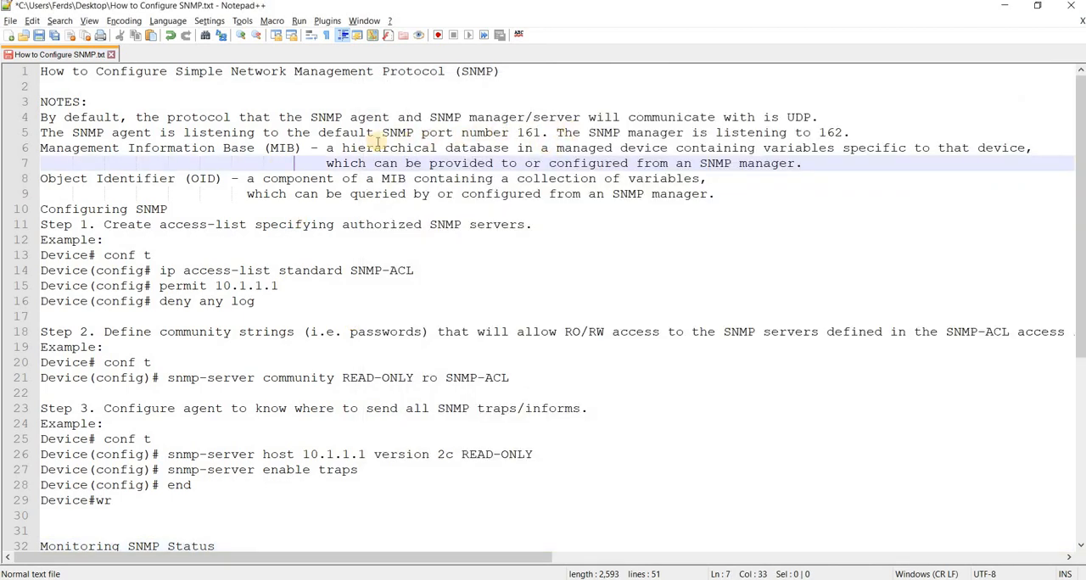
mouse_move(467, 163)
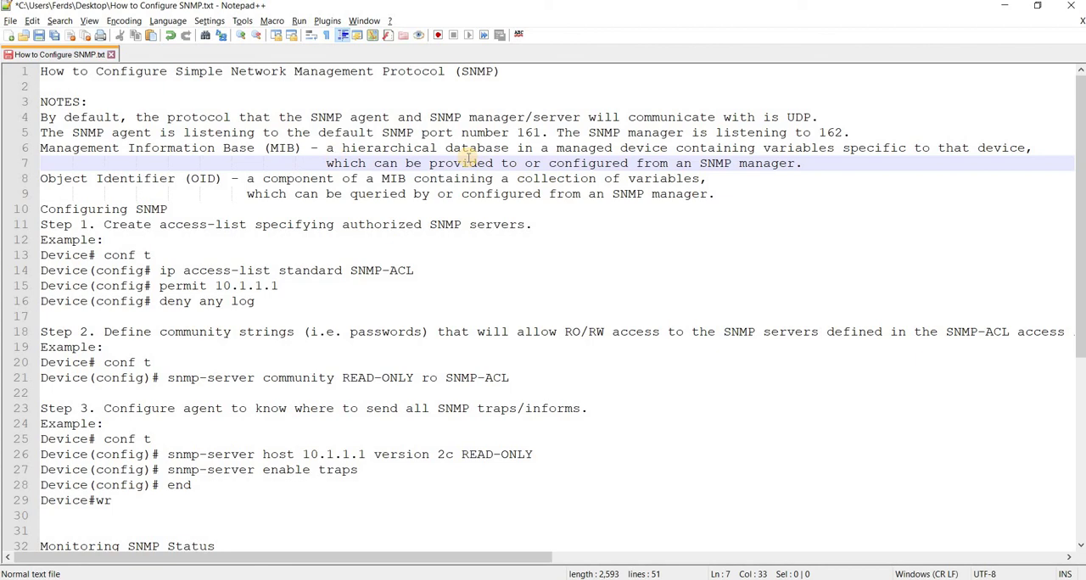
mouse_move(631, 188)
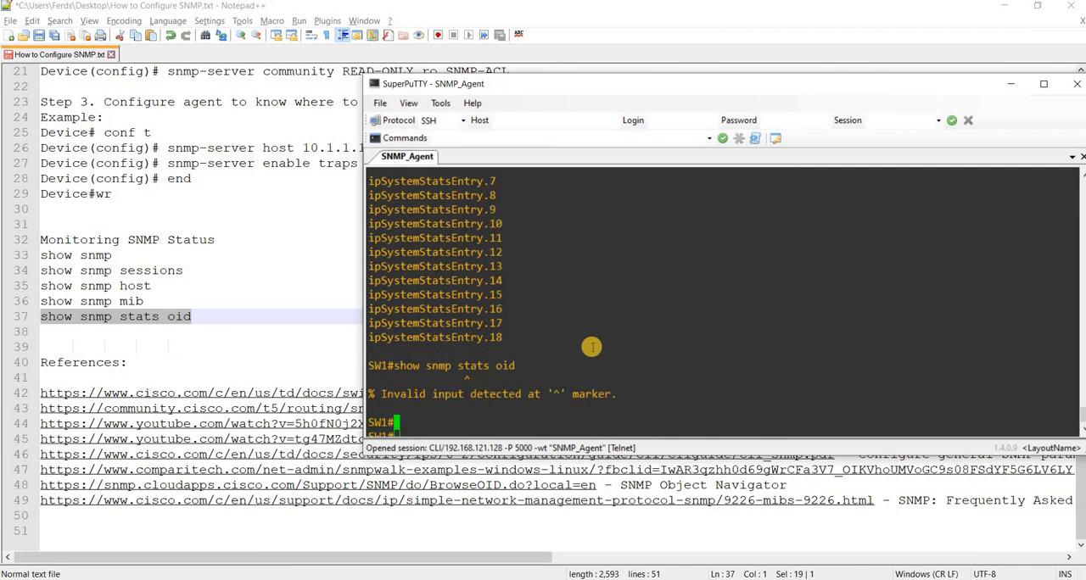
- Run 'show snmp stats' on SW1, then scroll the notes back to the top
type("show snmp")
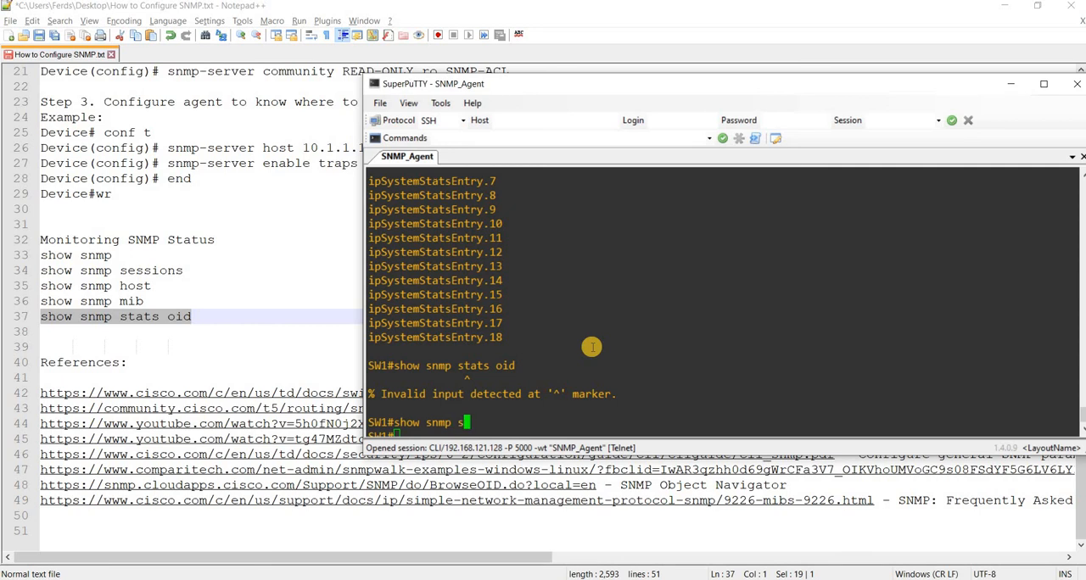
type("show snmp stats")
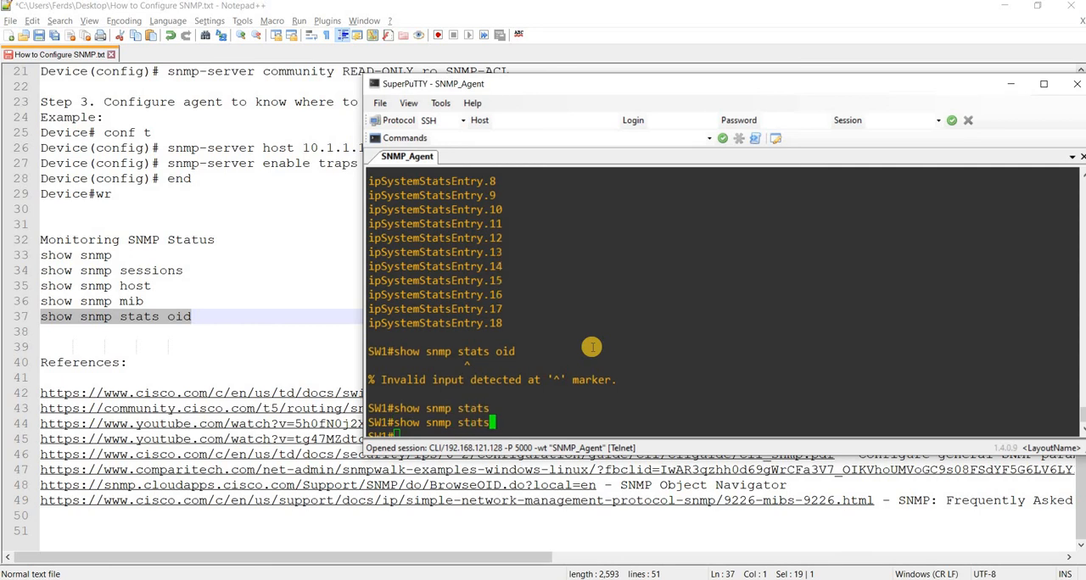
key("Return")
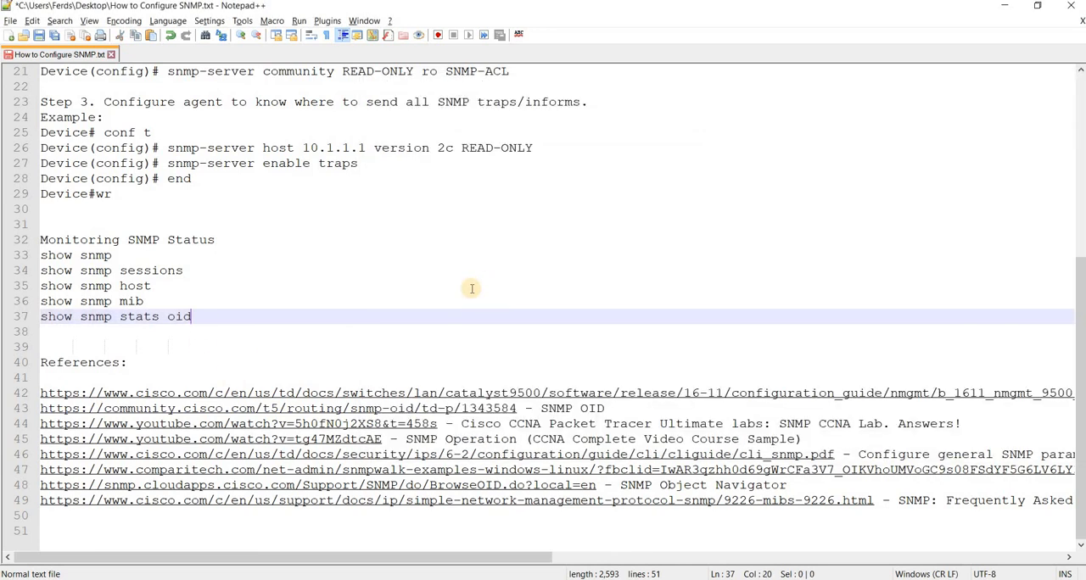
scroll("up", 3)
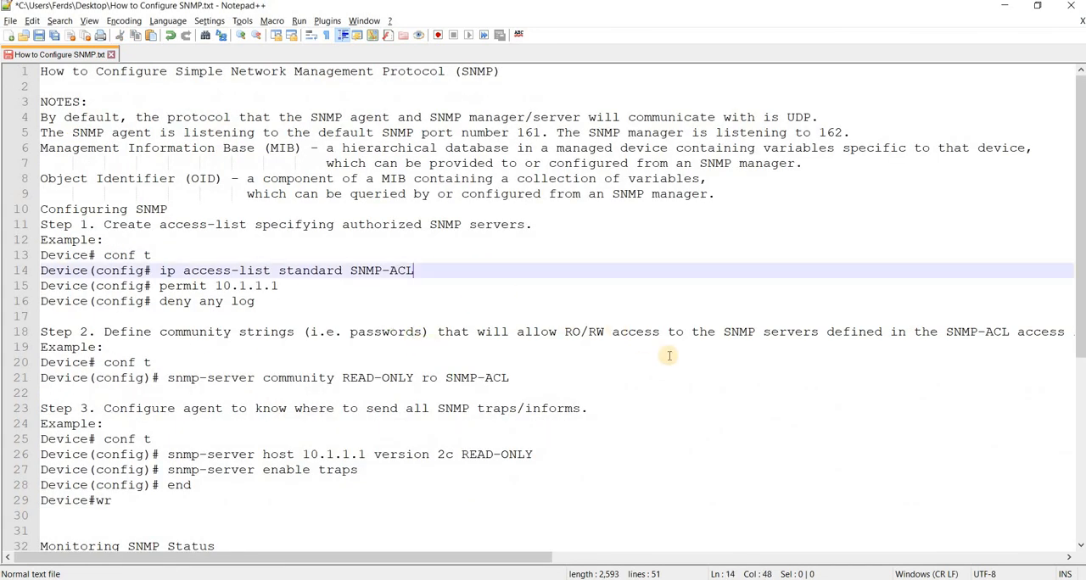